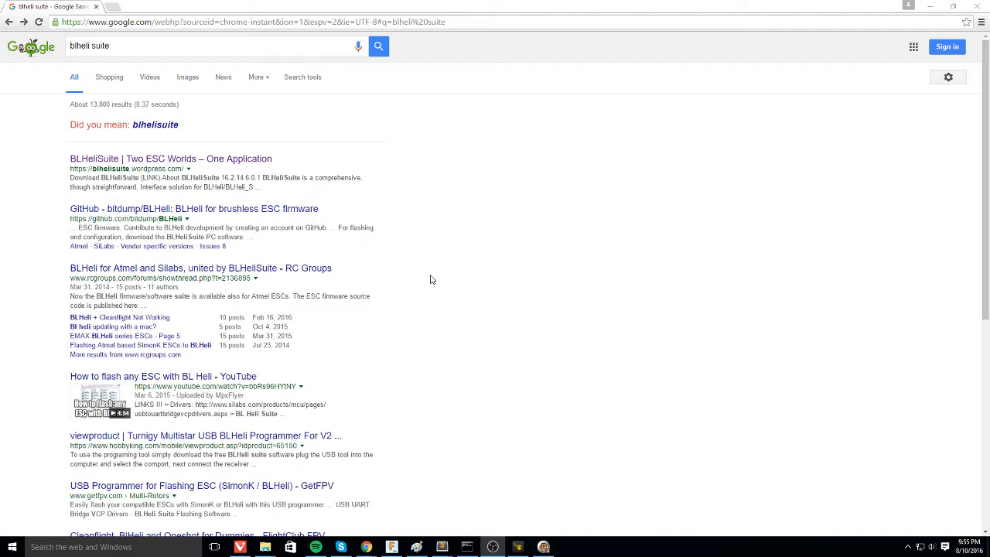
mouse_move(433, 281)
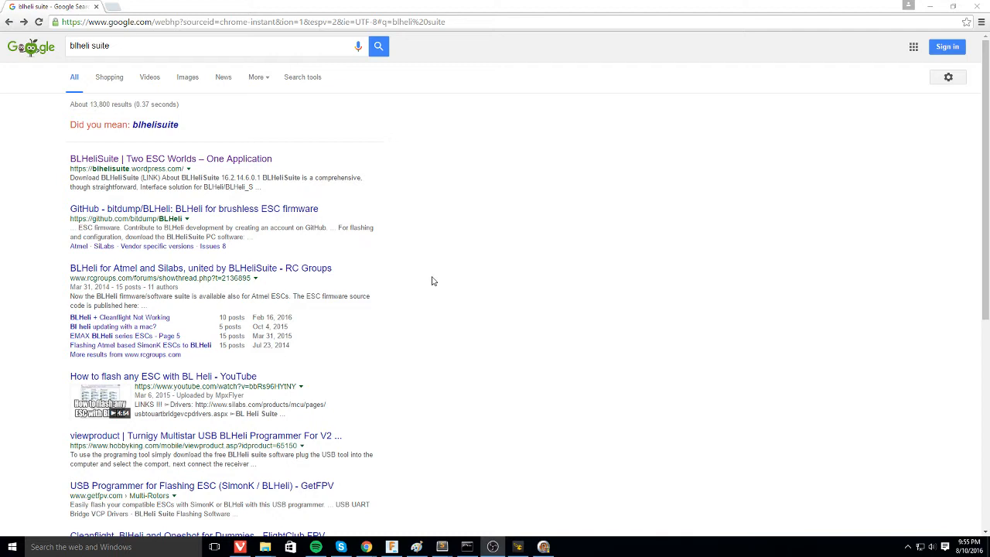
mouse_move(439, 281)
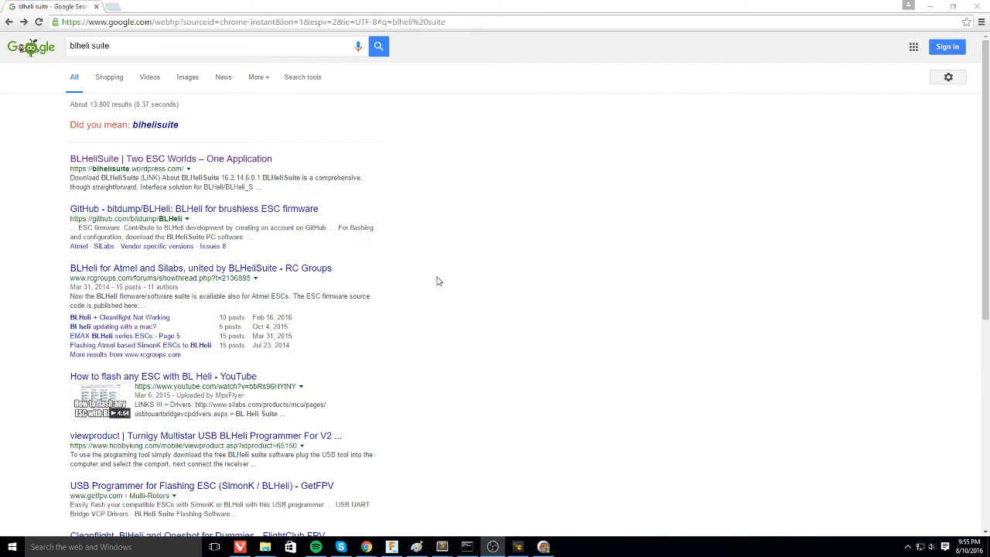
mouse_move(383, 264)
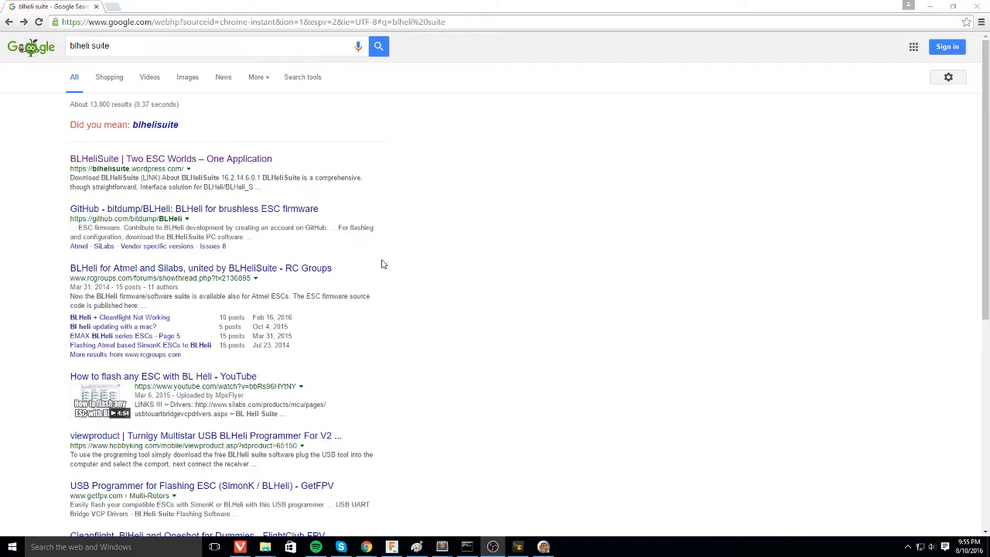
mouse_move(356, 294)
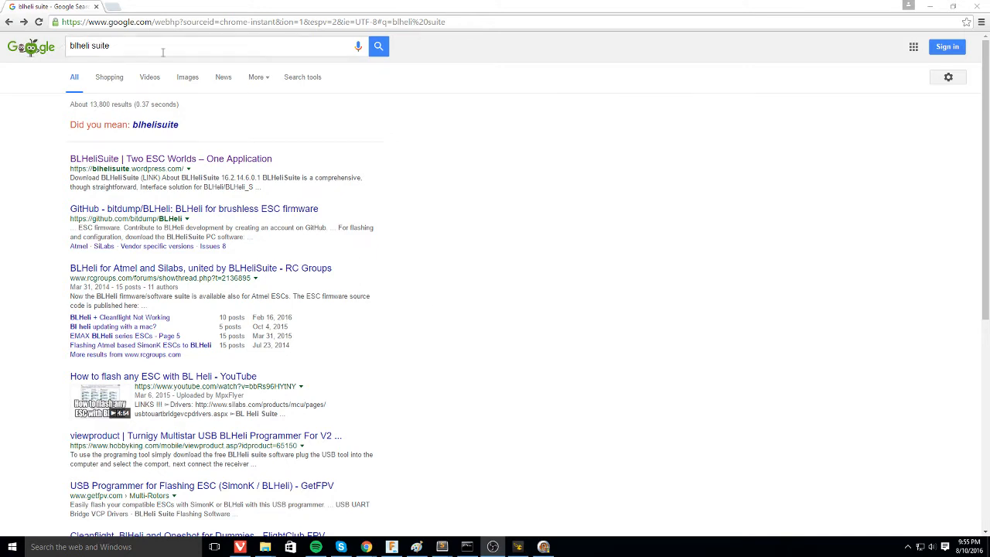
Step: Open the 'BLHeliSuite | Two ESC Worlds – One Application' result from the blheli suite search
click(188, 48)
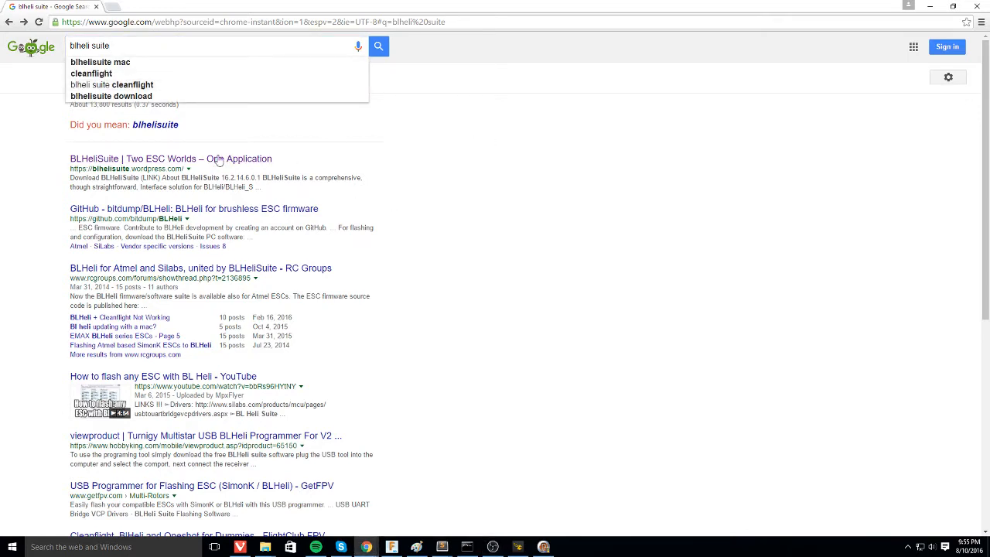
click(155, 158)
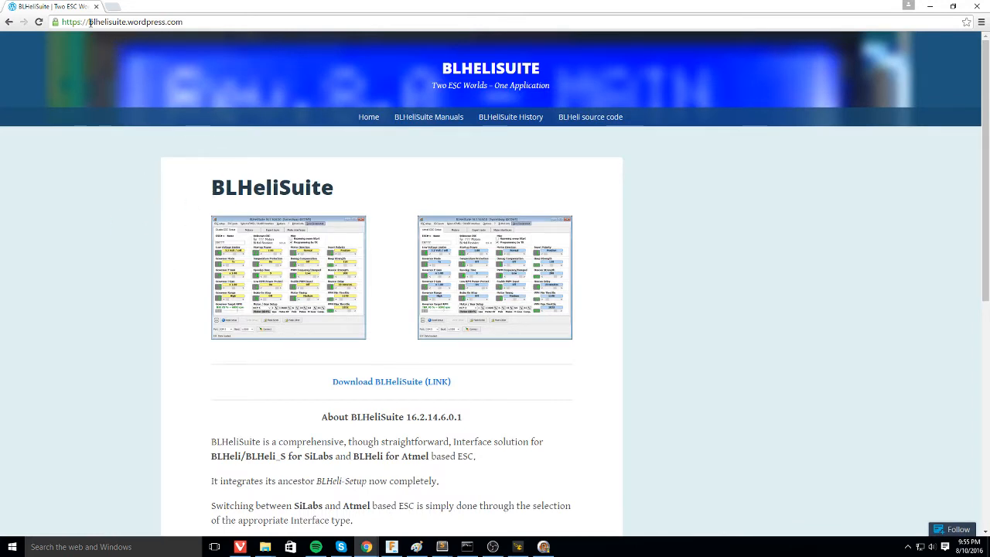
mouse_move(250, 349)
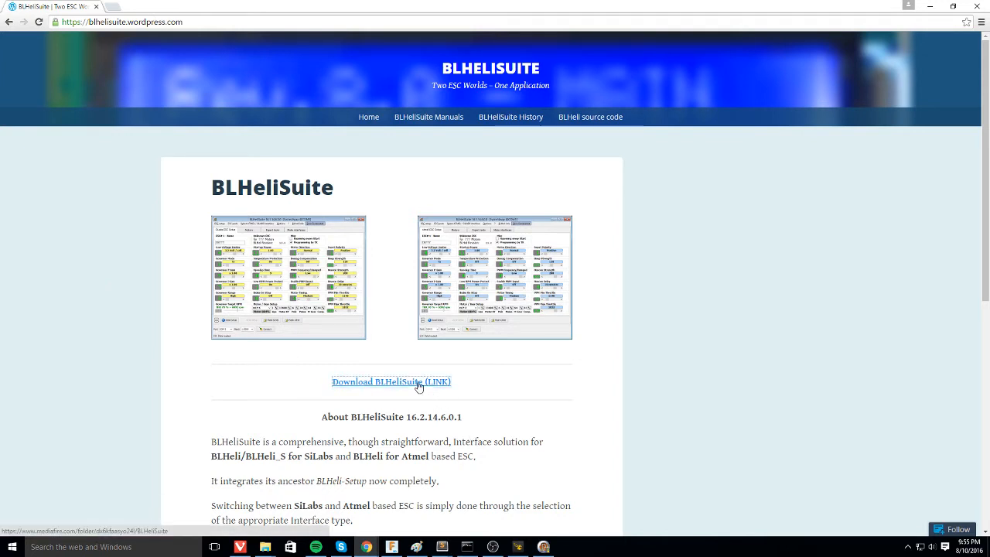
Step: Follow the 'Download BLHeliSuite (LINK)' to the MediaFire folder
click(391, 382)
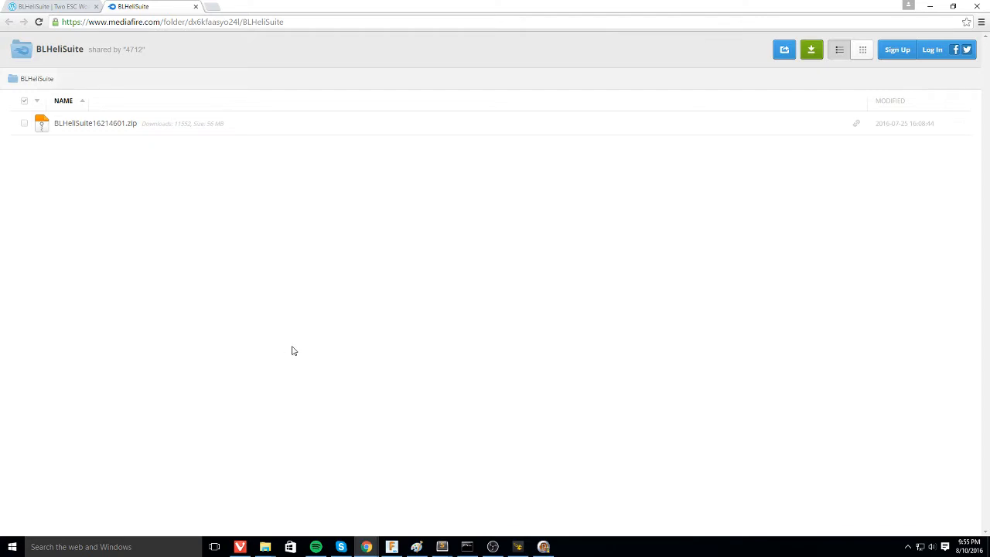
click(95, 123)
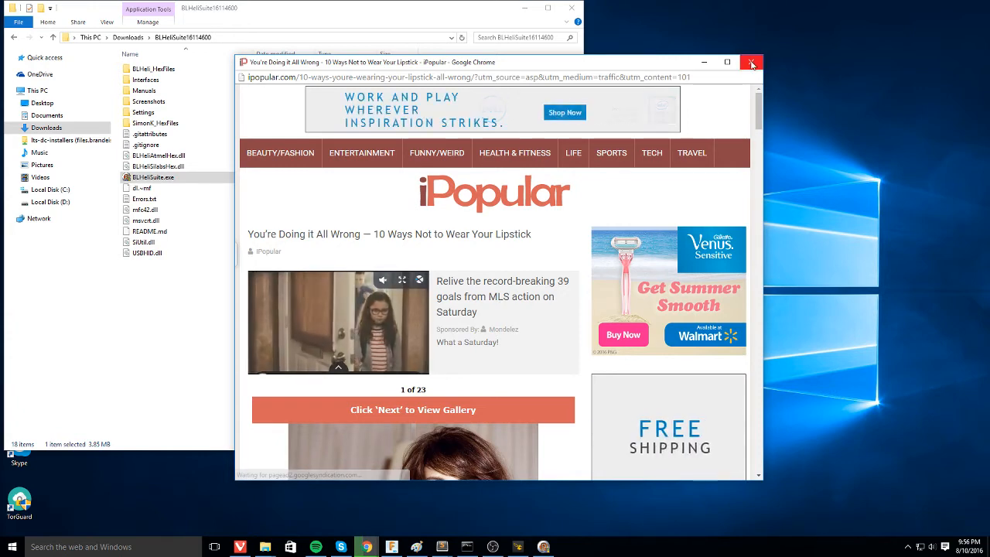
Step: Close the Chrome ad pop-up and select BLHeliSuite.exe in the extracted folder
click(752, 63)
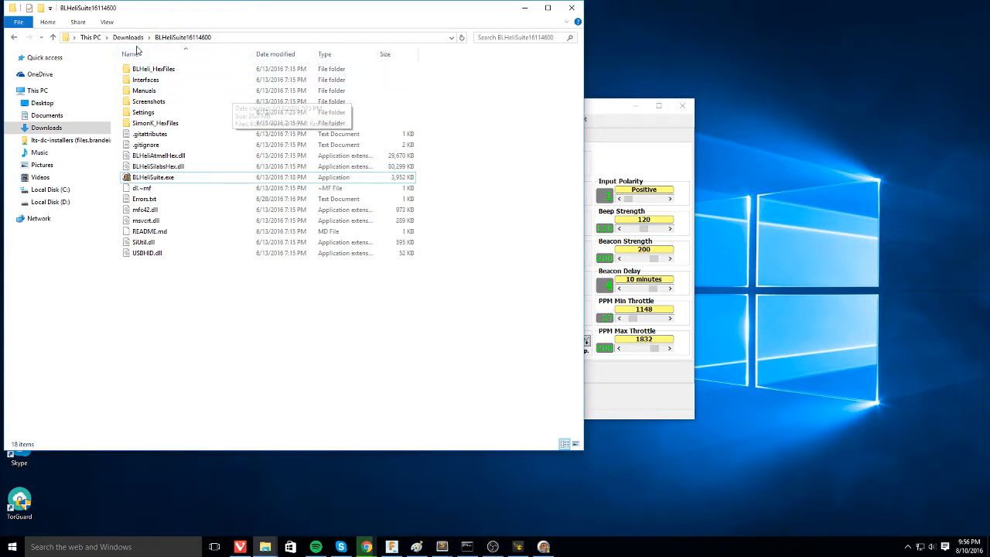
mouse_move(219, 16)
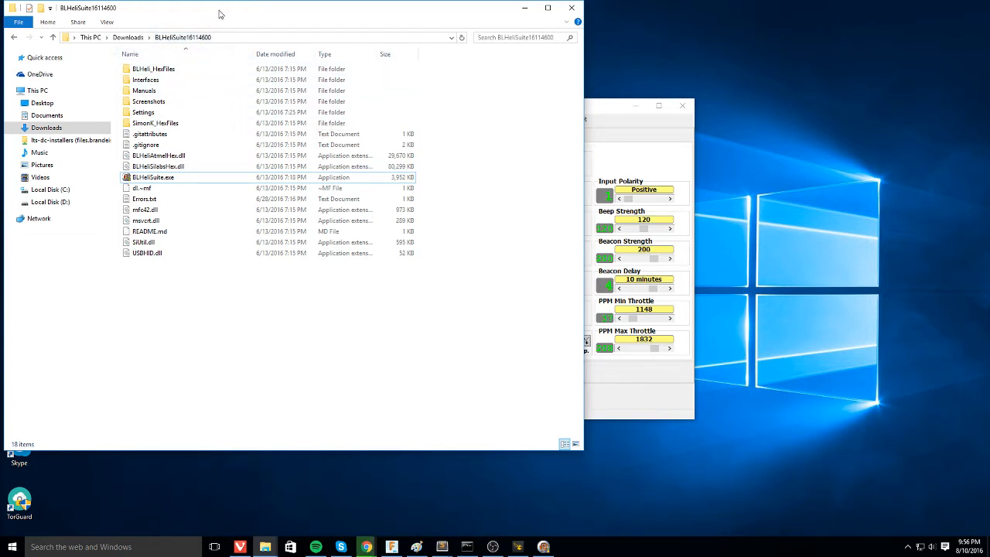
mouse_move(342, 293)
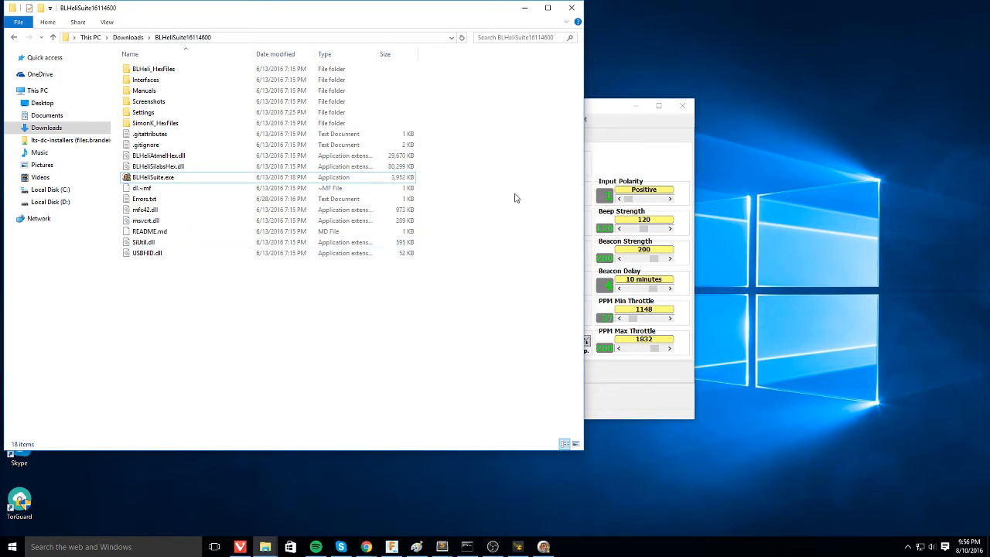
mouse_move(607, 109)
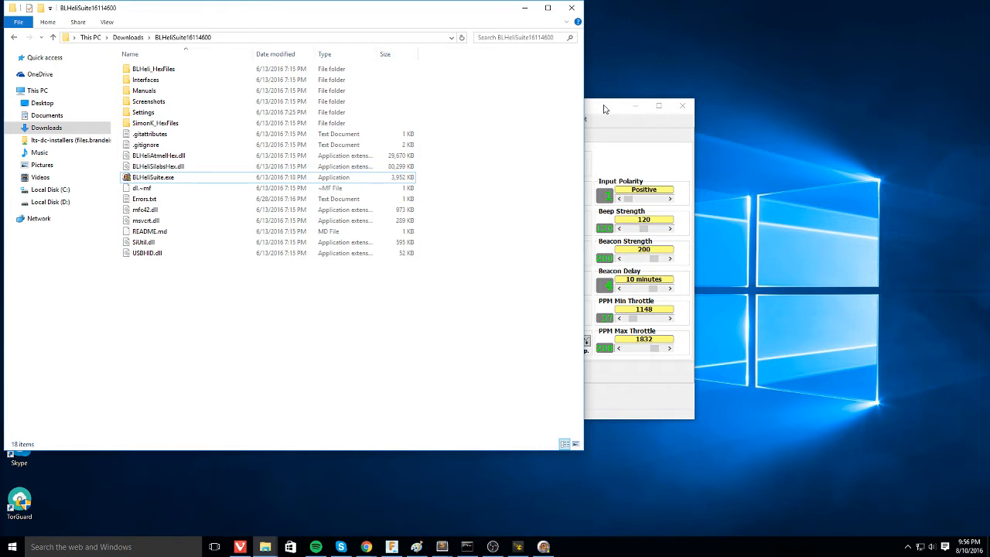
mouse_move(266, 310)
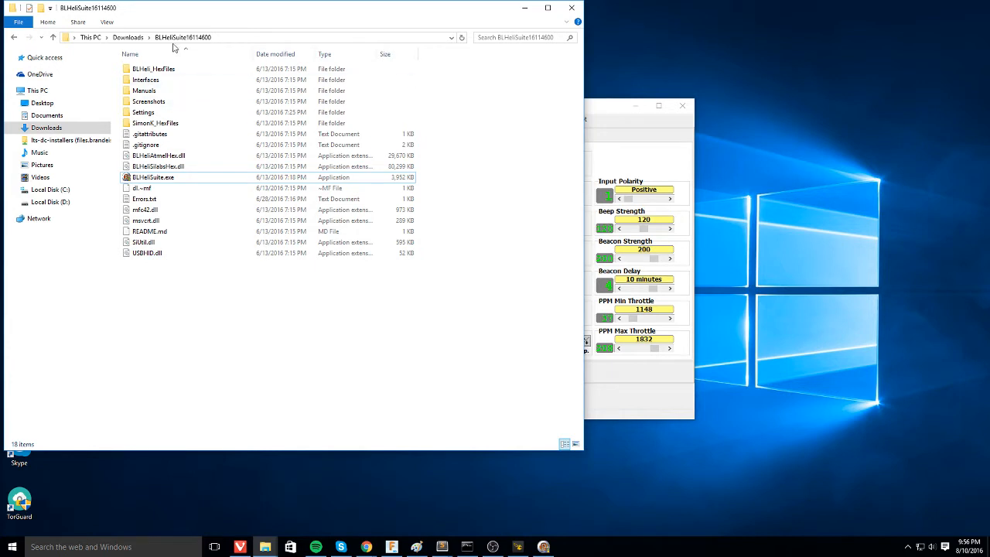
click(154, 177)
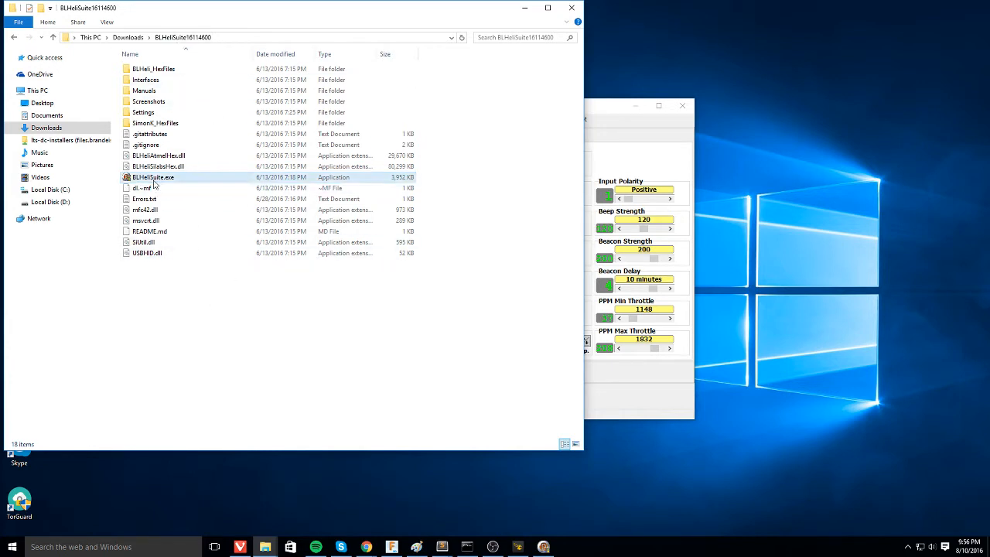
Step: Launch BLHeliSuite.exe and set the connection port to COM 5
click(153, 178)
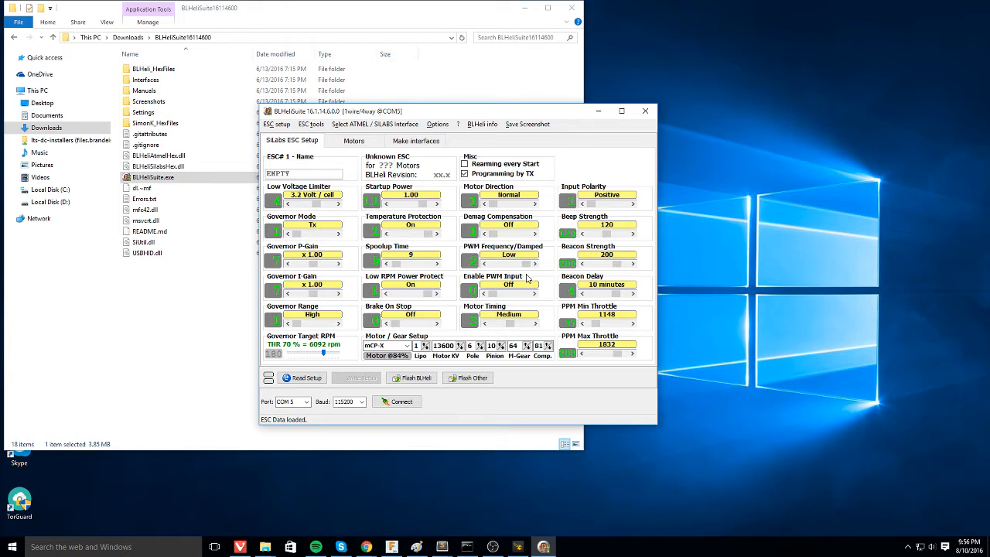
click(289, 401)
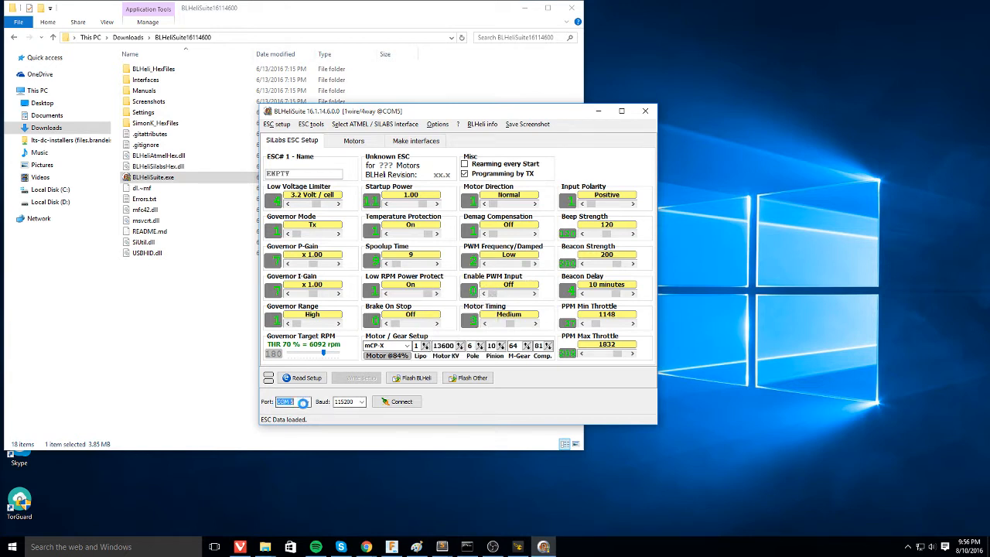
click(303, 402)
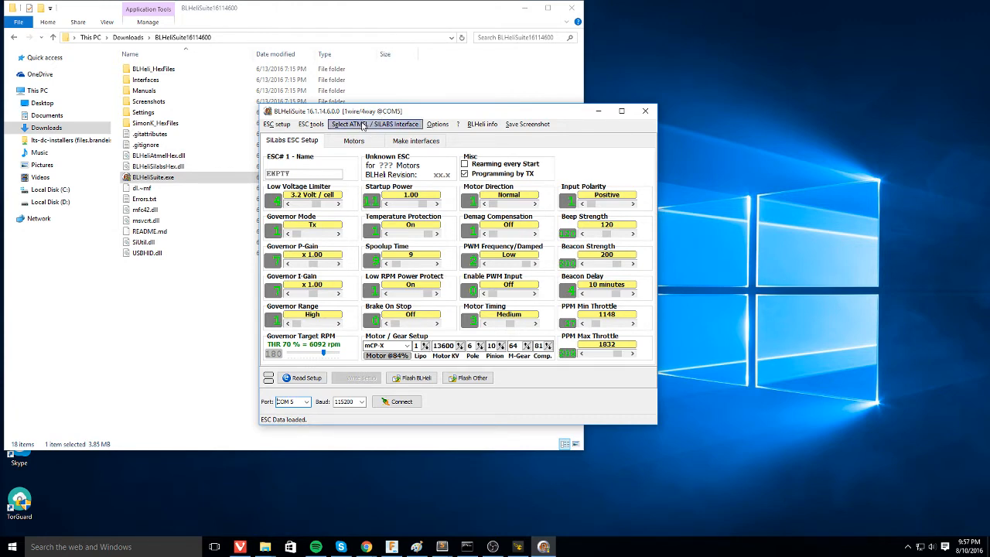
Step: Select the SILABS BLHeli Bootloader (Cleanflight) interface and connect over COM 5
click(375, 123)
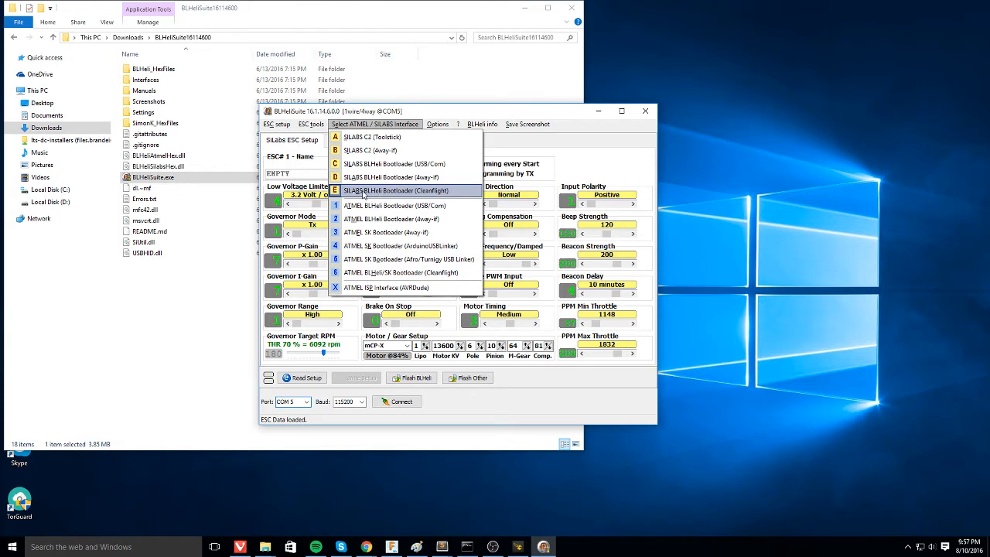
click(390, 190)
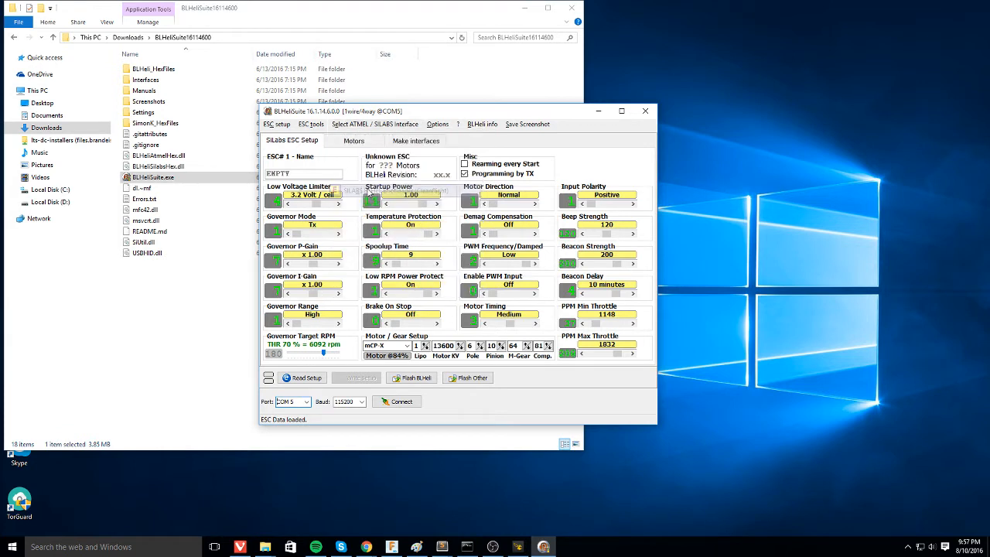
click(397, 402)
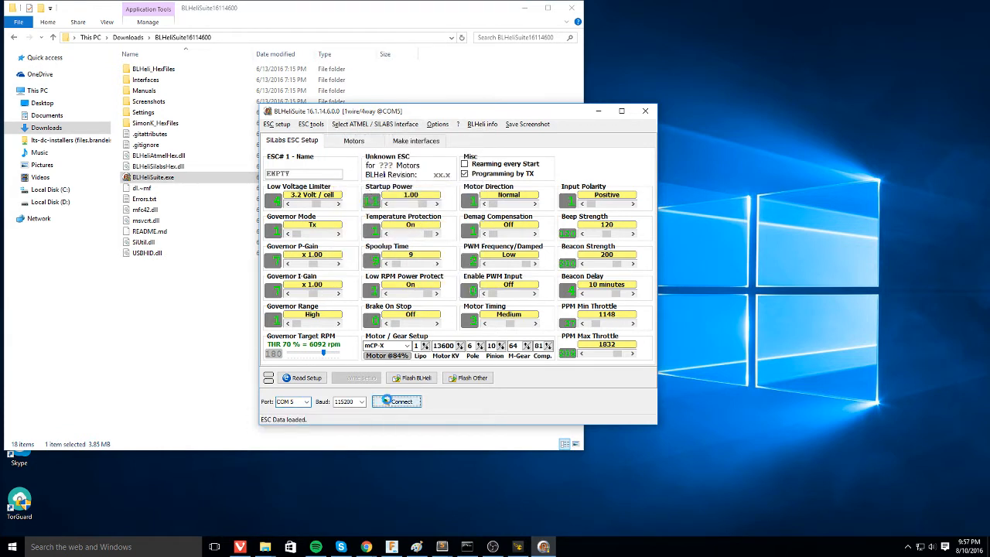
click(396, 400)
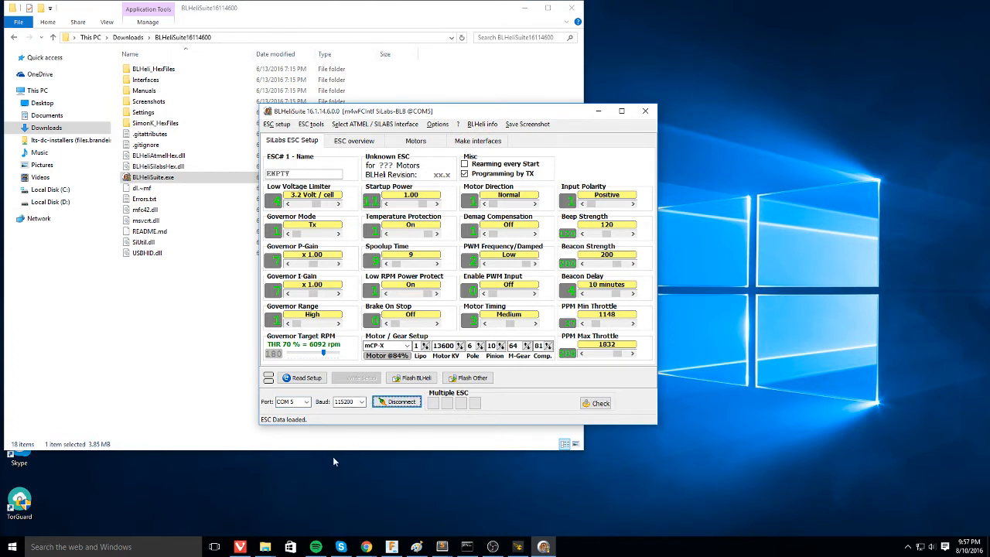
mouse_move(462, 401)
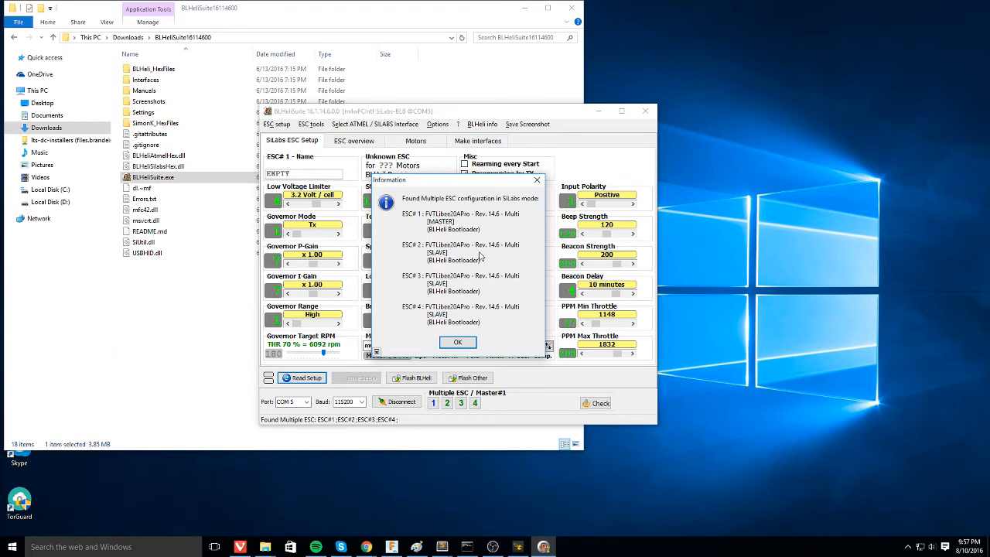
mouse_move(491, 238)
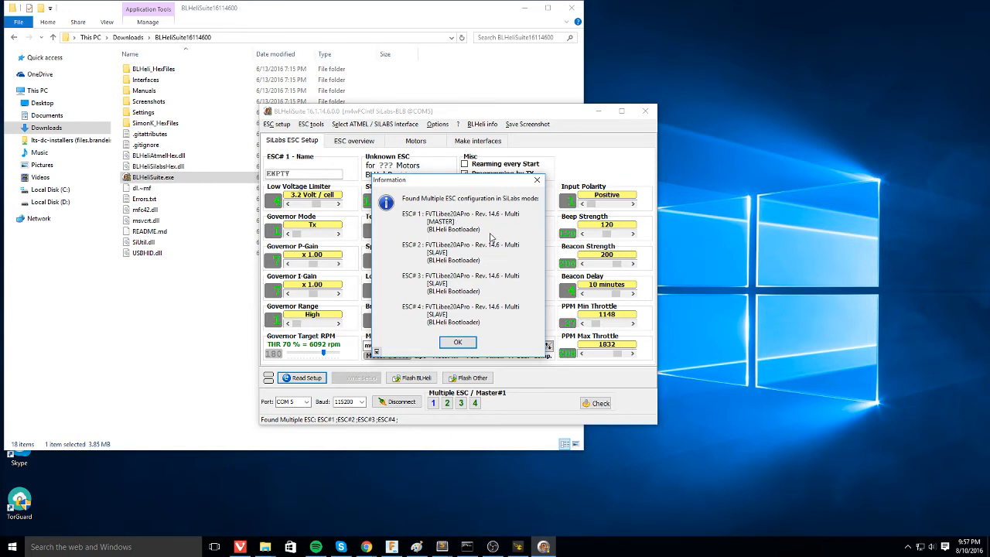
mouse_move(474, 250)
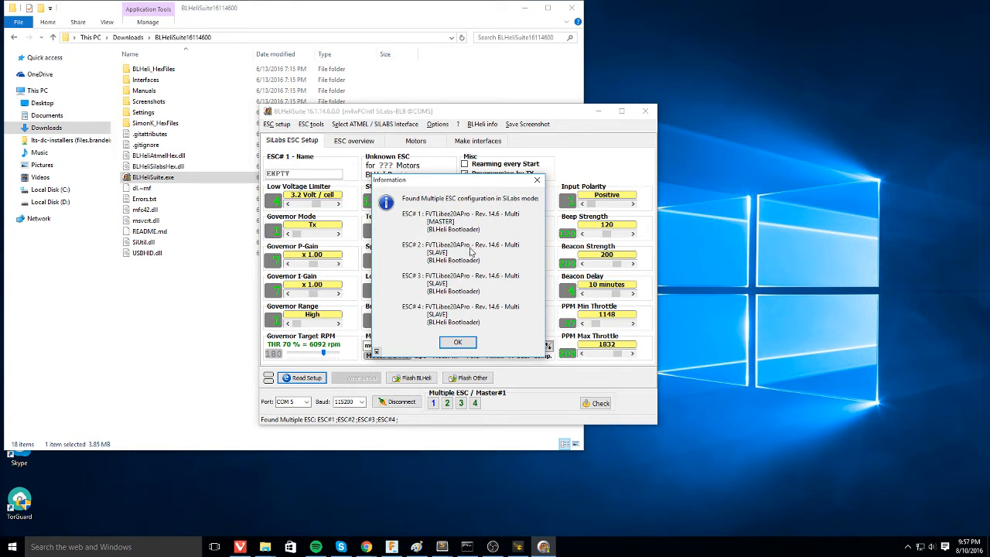
mouse_move(512, 262)
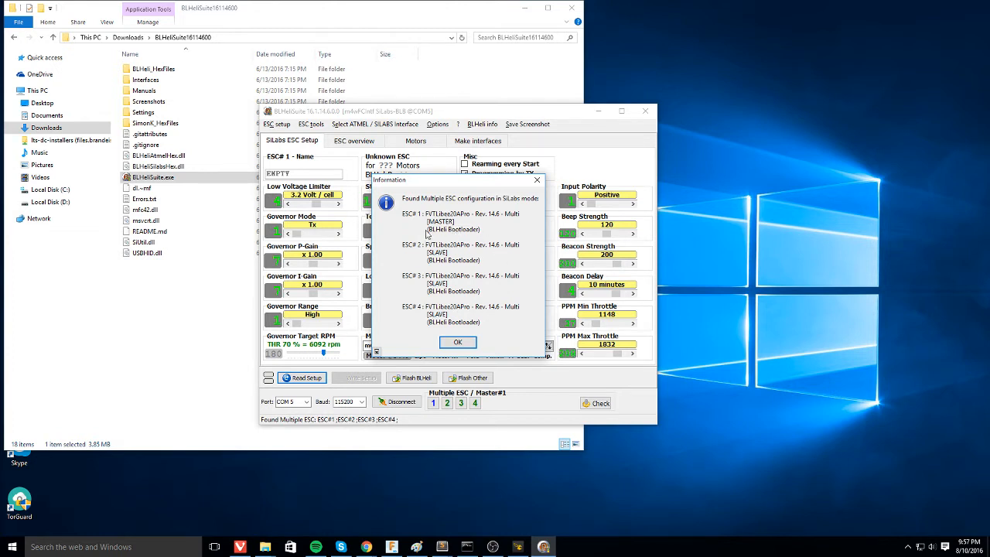
mouse_move(454, 223)
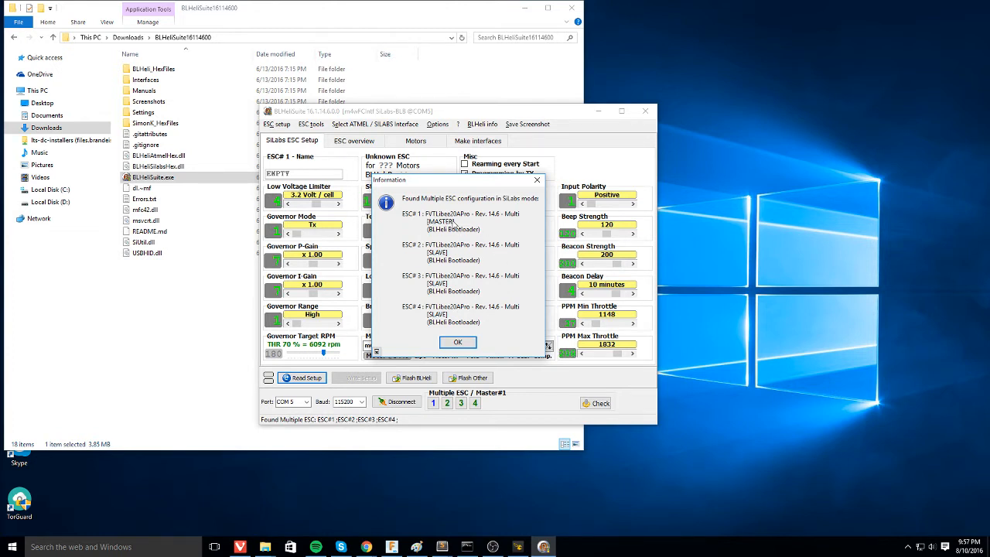
mouse_move(453, 327)
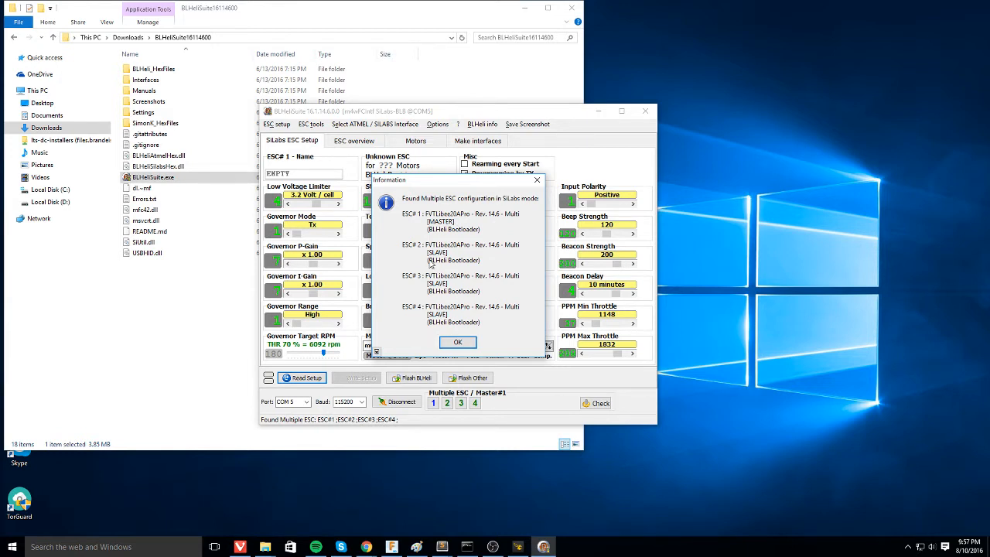
mouse_move(431, 255)
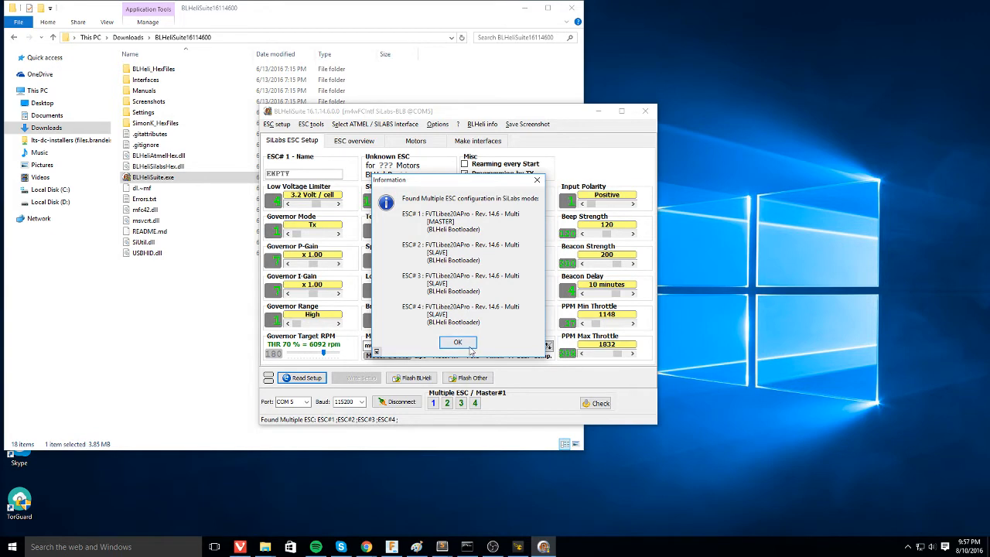
Step: Run Check to detect the four FVTLibee20APro 14.6 ESCs and dismiss the reports
click(458, 342)
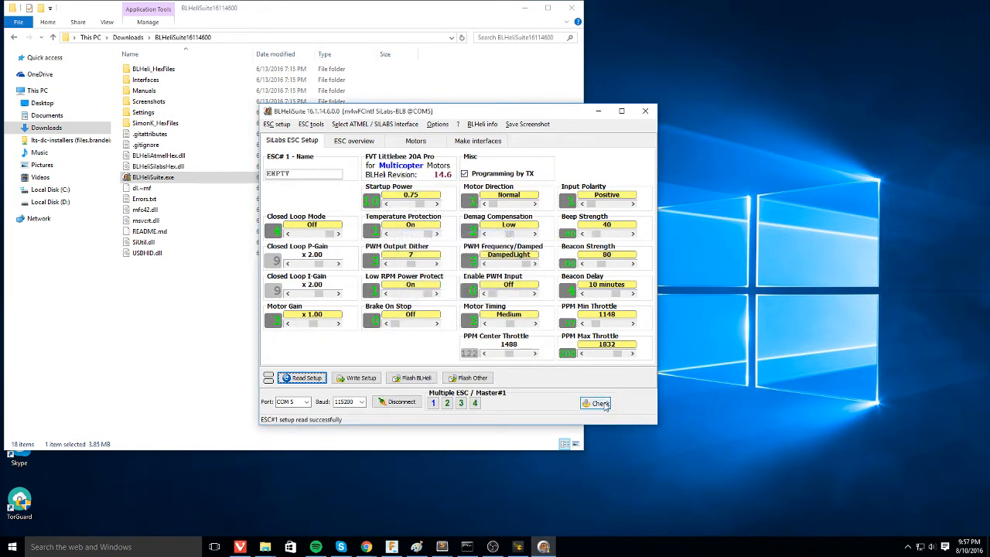
click(595, 403)
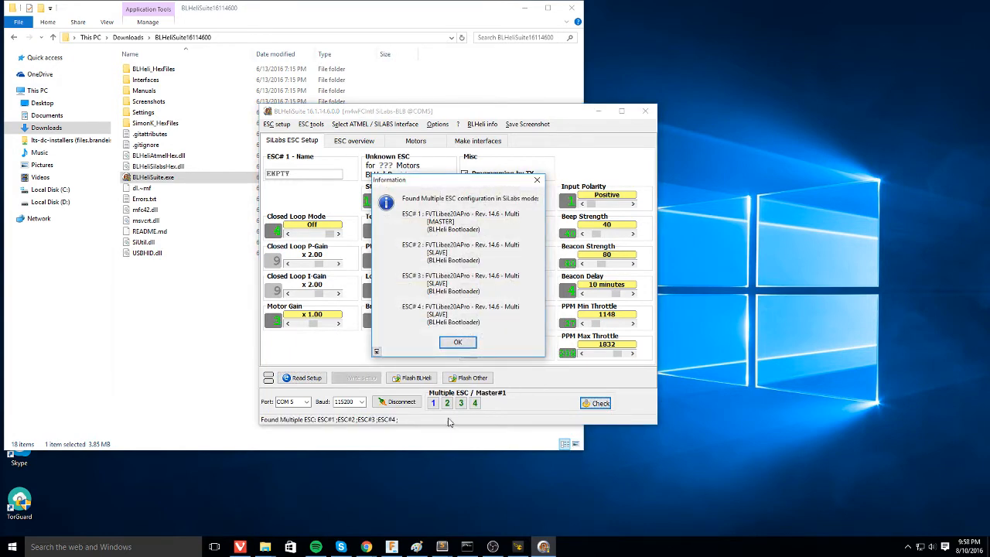
click(457, 342)
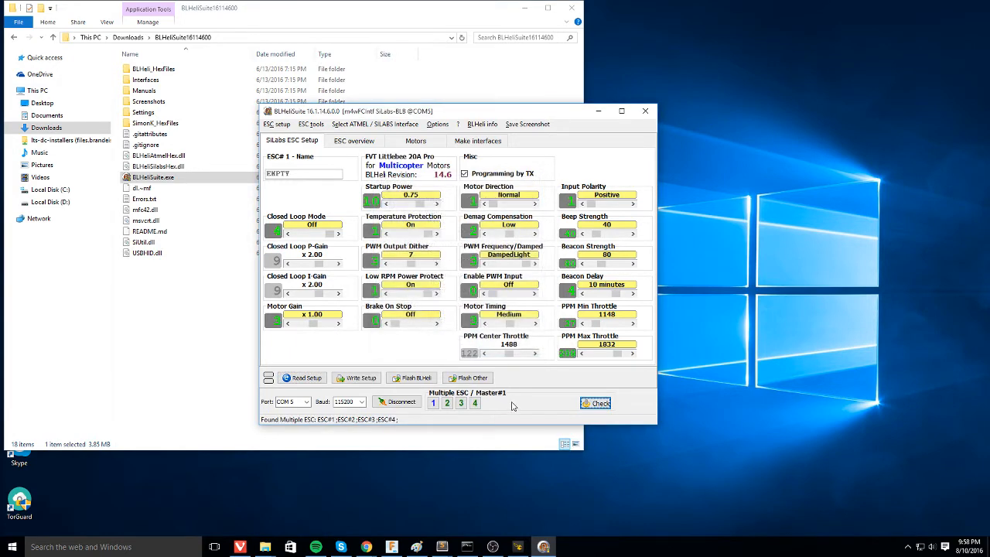
mouse_move(499, 403)
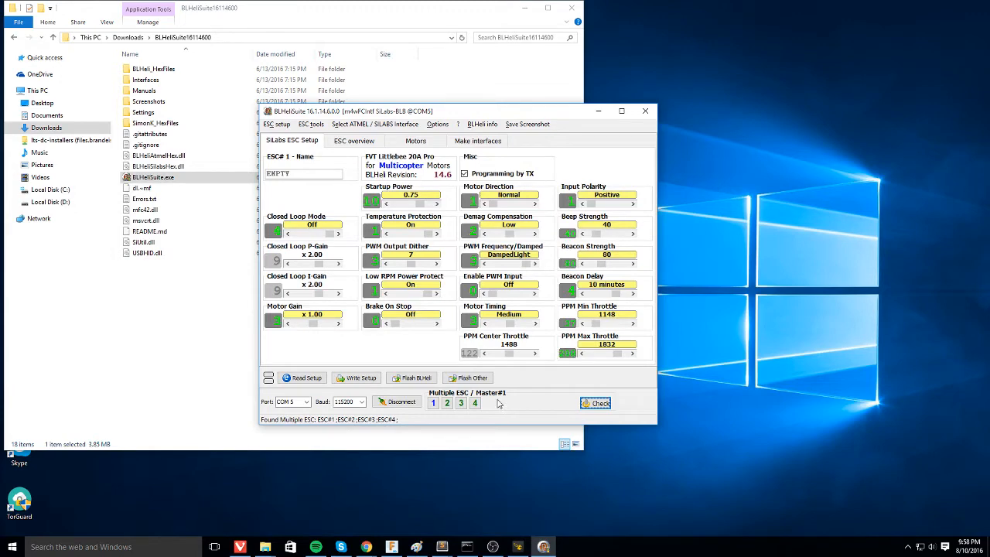
mouse_move(409, 388)
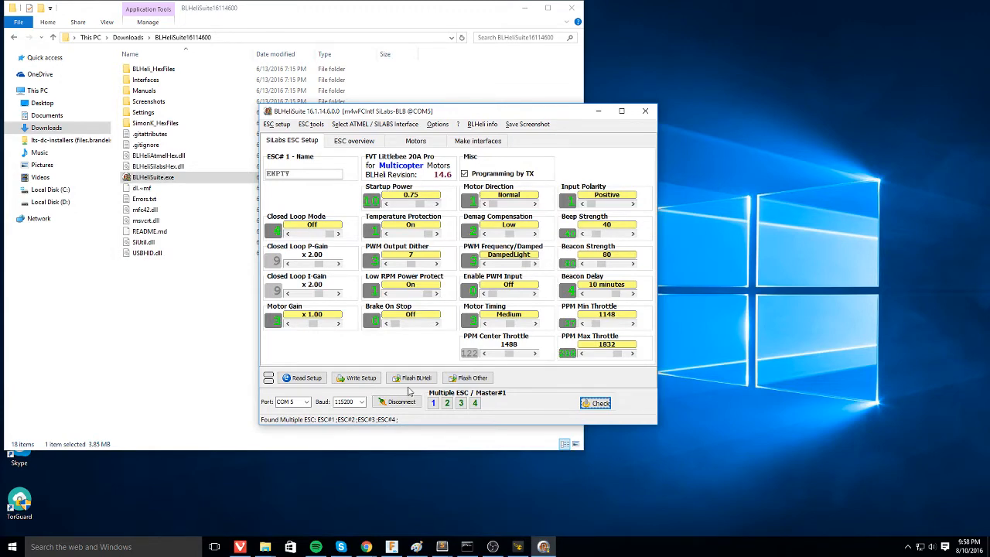
Step: Flash BLHeli on ESC 1 with latest revision, FVT Littlebee 20A Pro, MULTI firmware
click(412, 378)
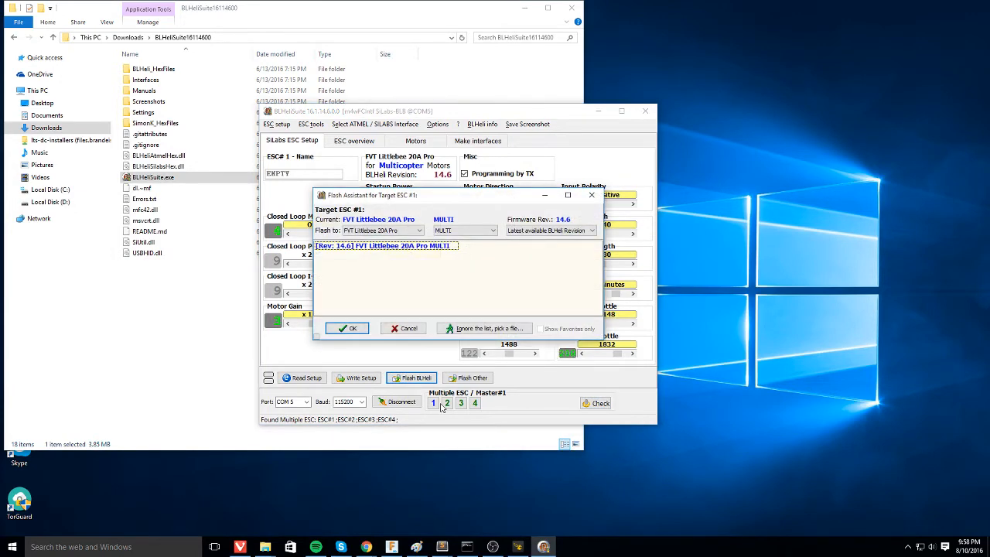
click(591, 230)
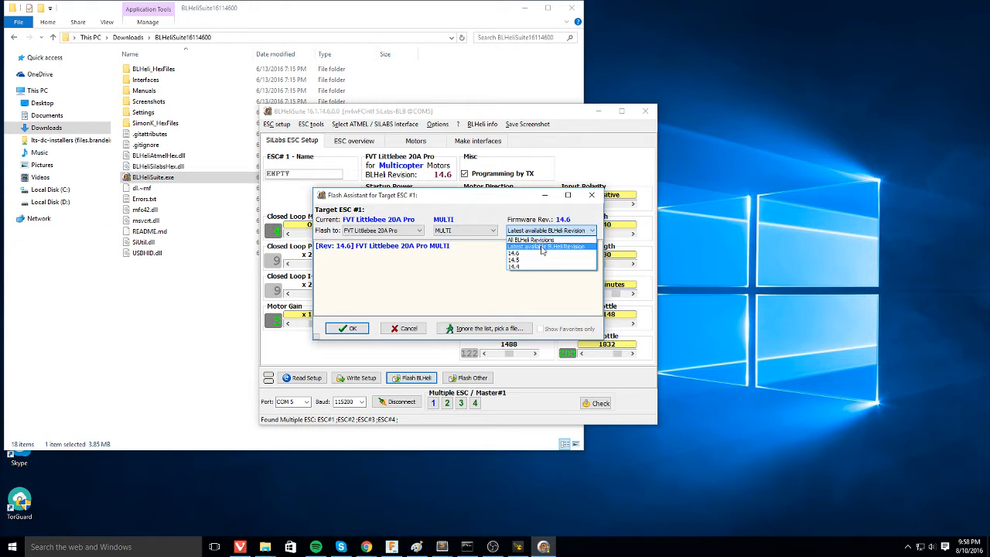
click(550, 246)
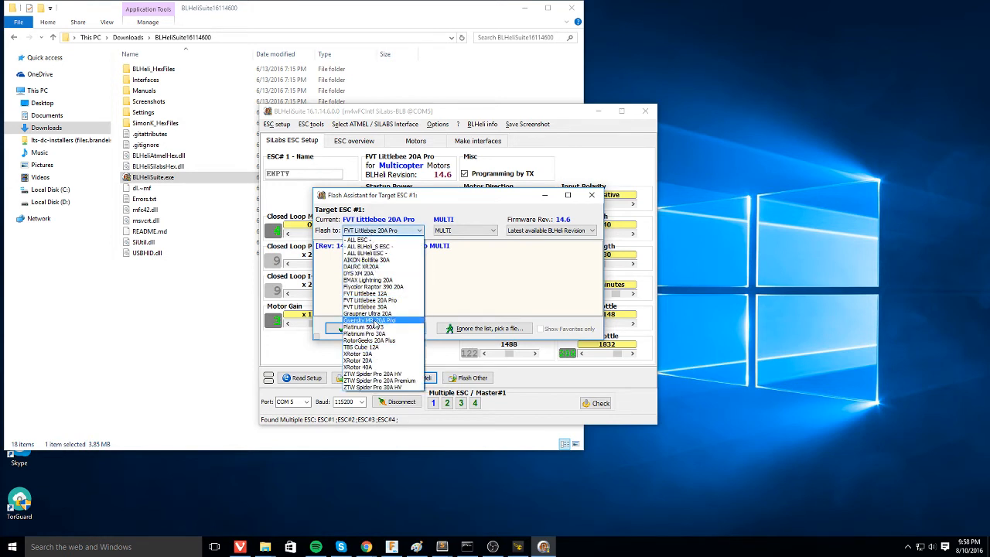
mouse_move(372, 306)
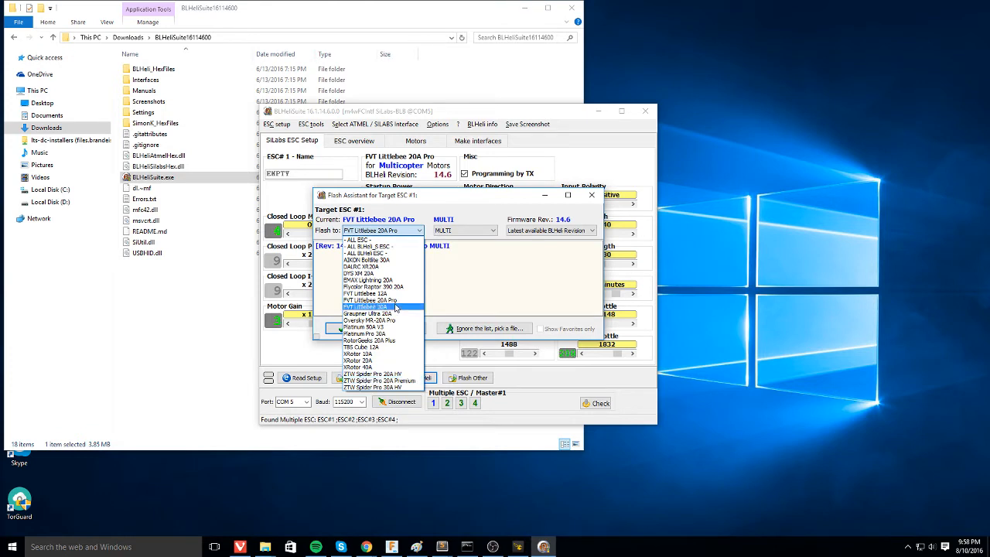
click(370, 306)
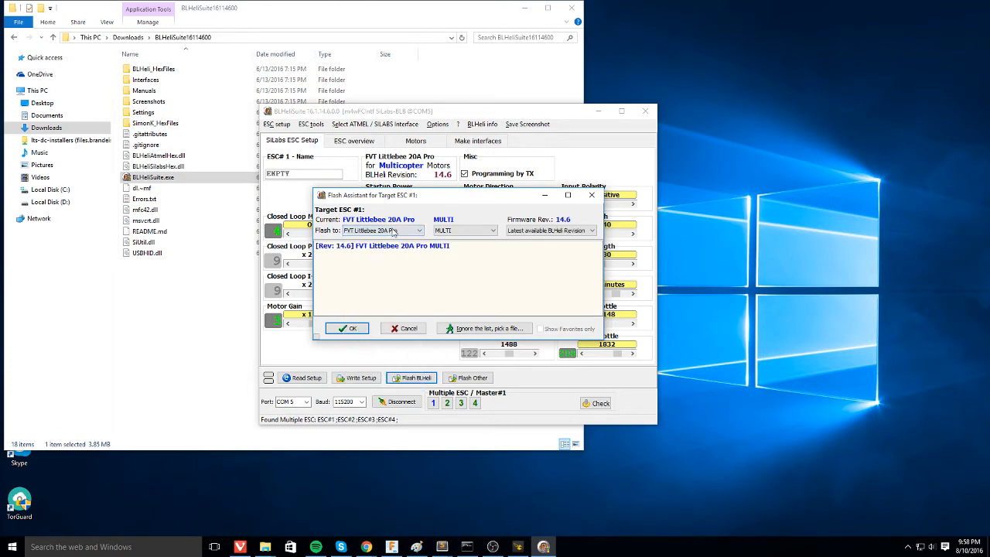
click(493, 231)
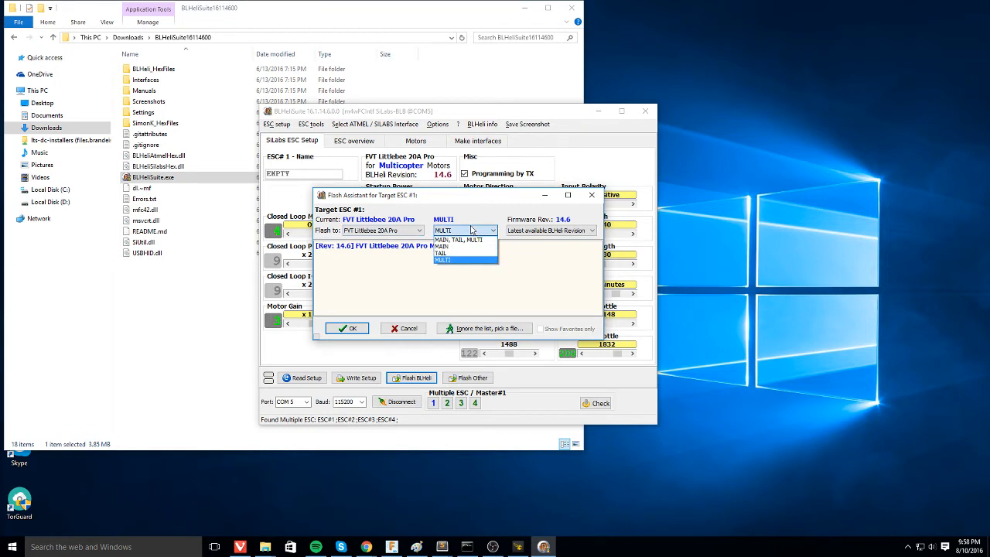
mouse_move(443, 252)
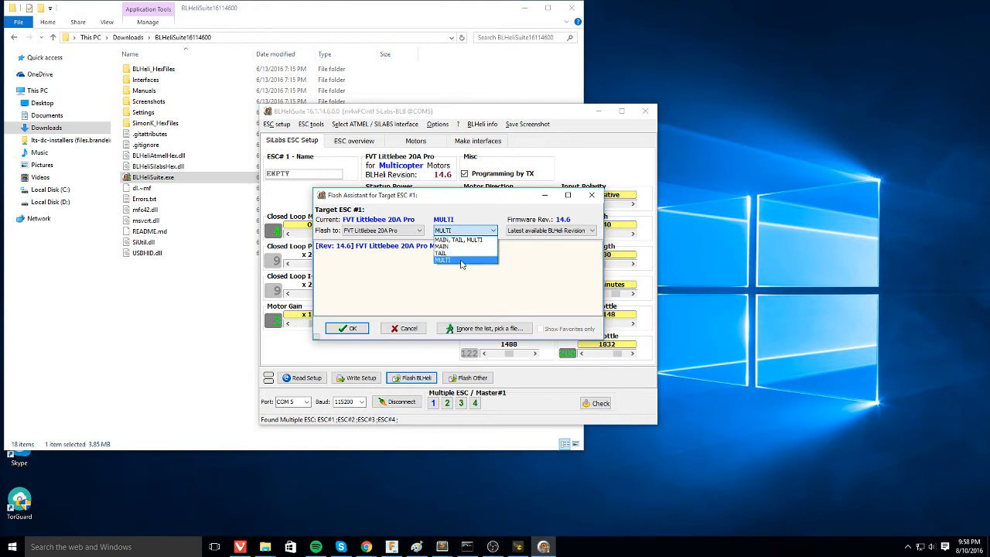
click(461, 261)
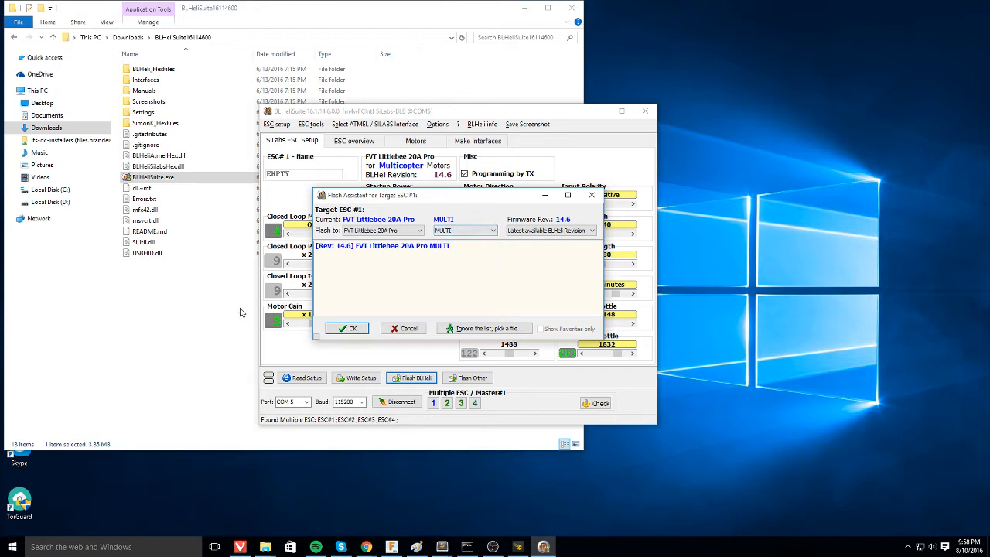
click(345, 328)
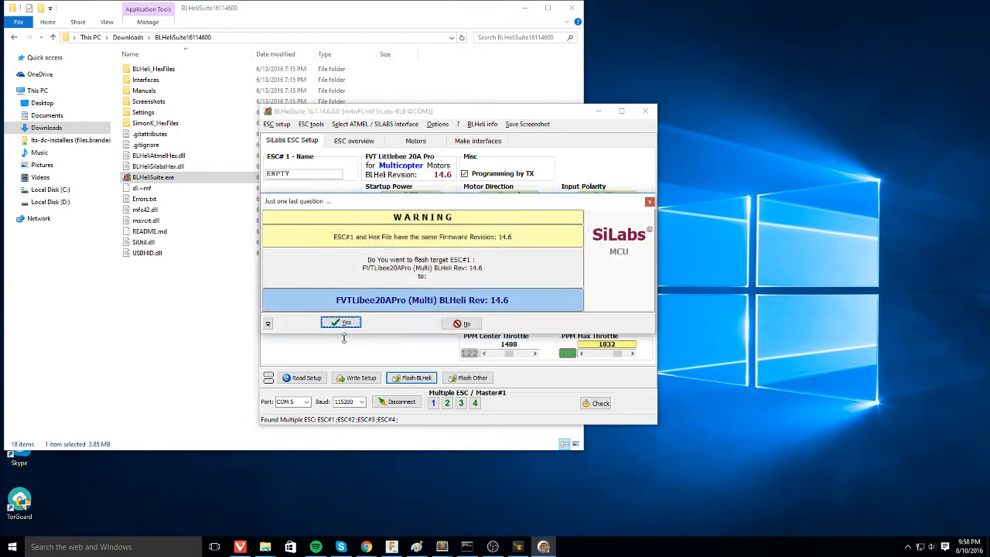
mouse_move(394, 215)
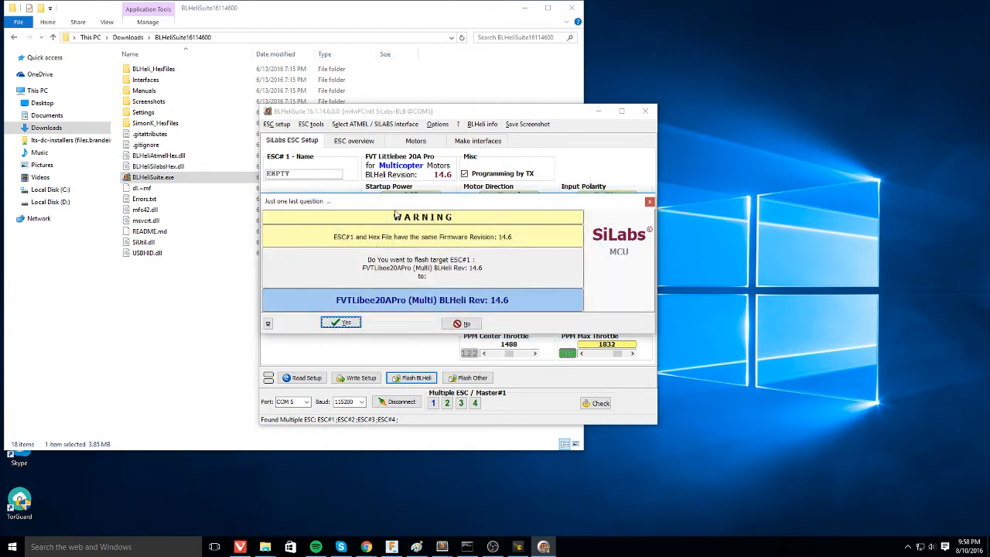
Step: Confirm reflashing ESC 1 with 14.6 and dismiss the success notice
click(341, 321)
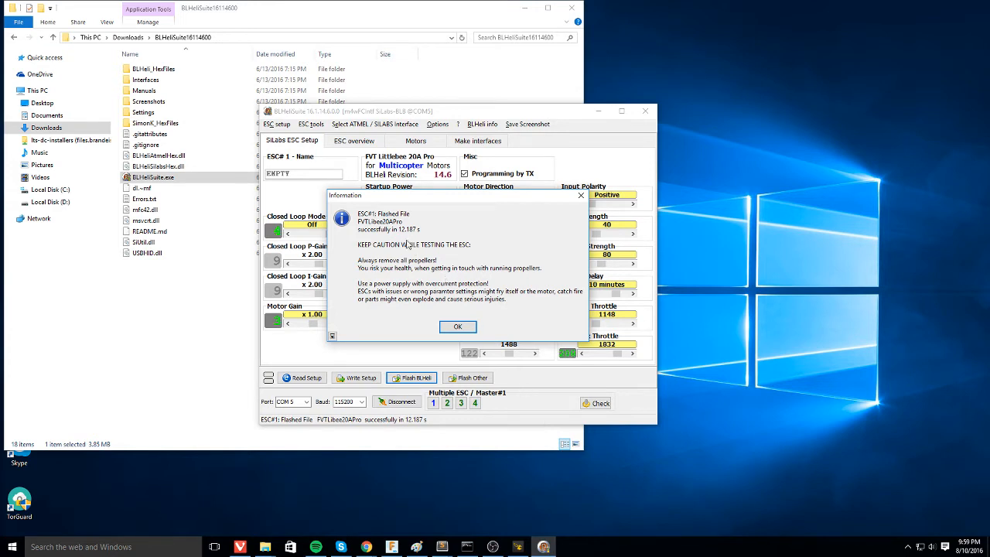
mouse_move(497, 280)
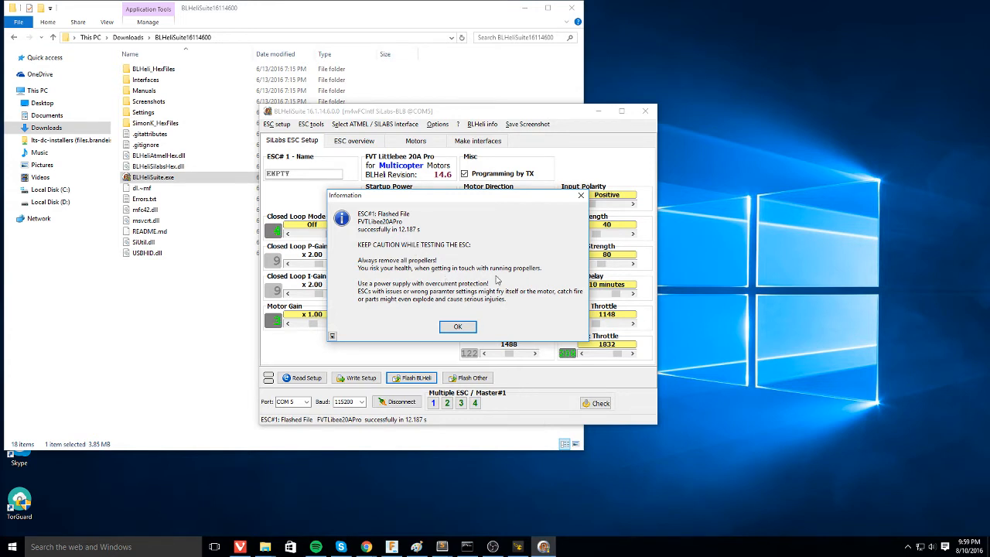
mouse_move(370, 260)
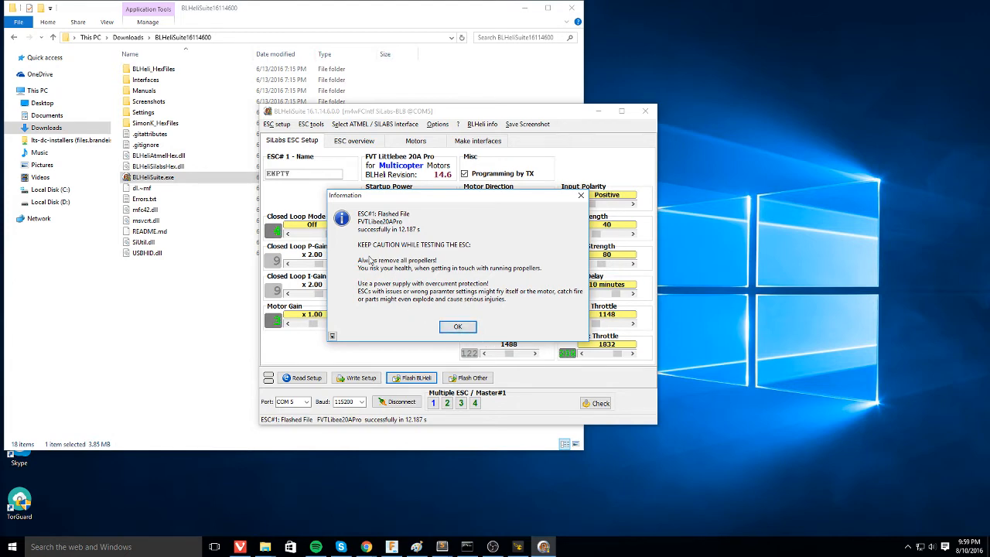
click(457, 326)
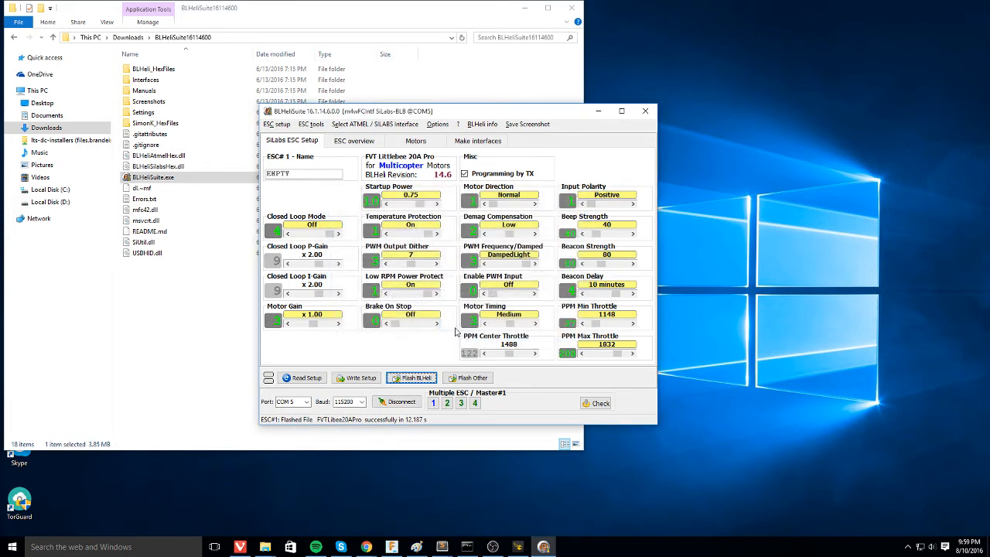
Step: Flash ESC 2 with the same 14.6 Multi firmware and dismiss its success notice
click(411, 378)
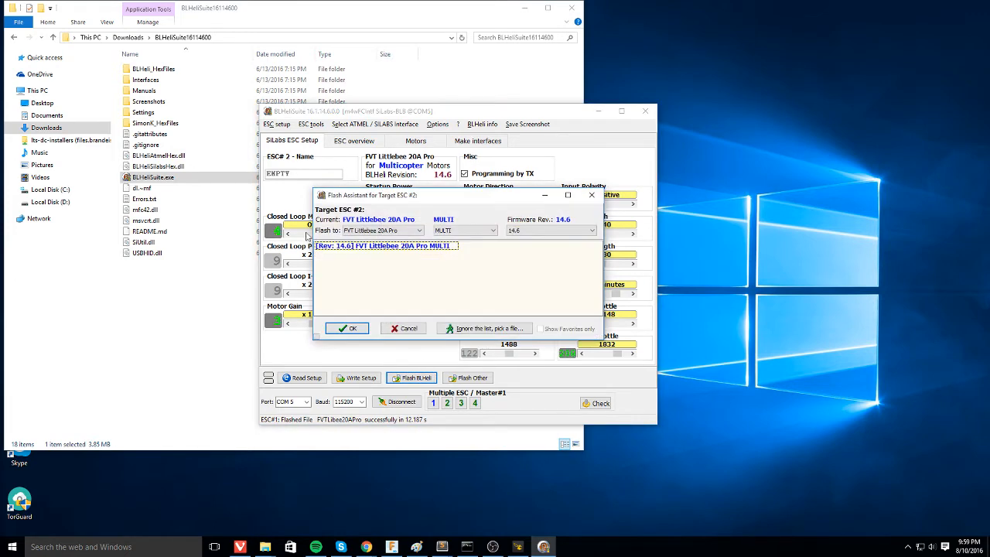
mouse_move(380, 254)
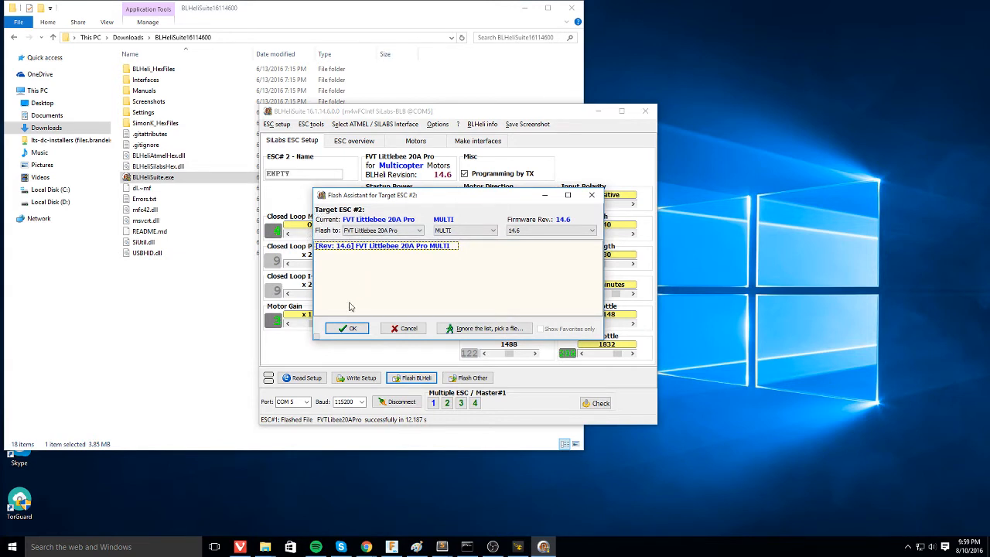
click(346, 328)
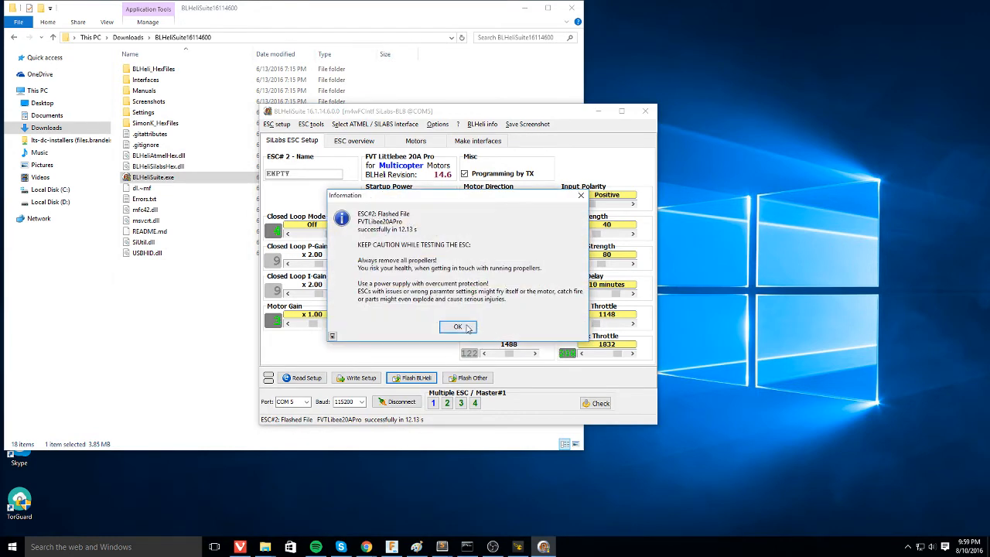
click(458, 327)
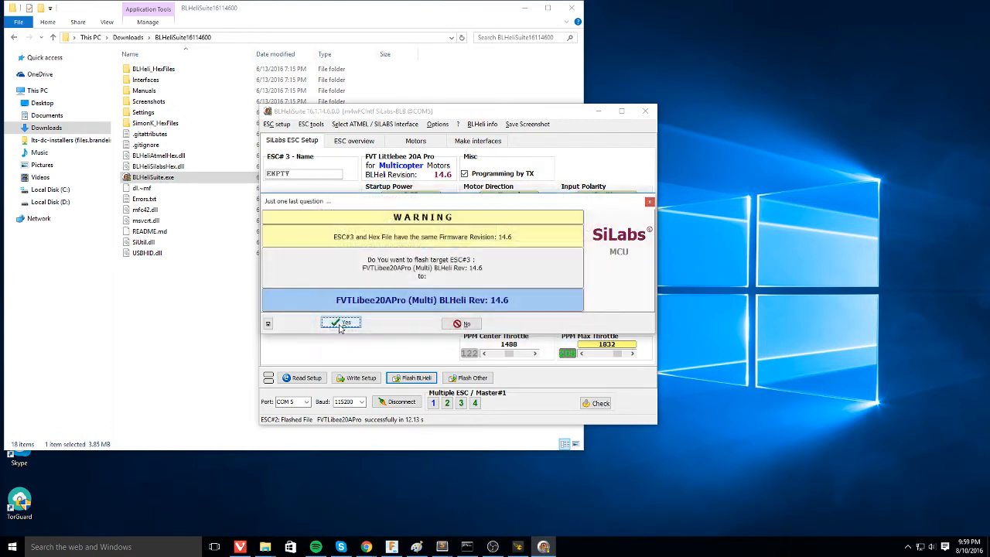
Step: Confirm reflashing ESC 3 with the 14.6 Multi firmware
click(339, 323)
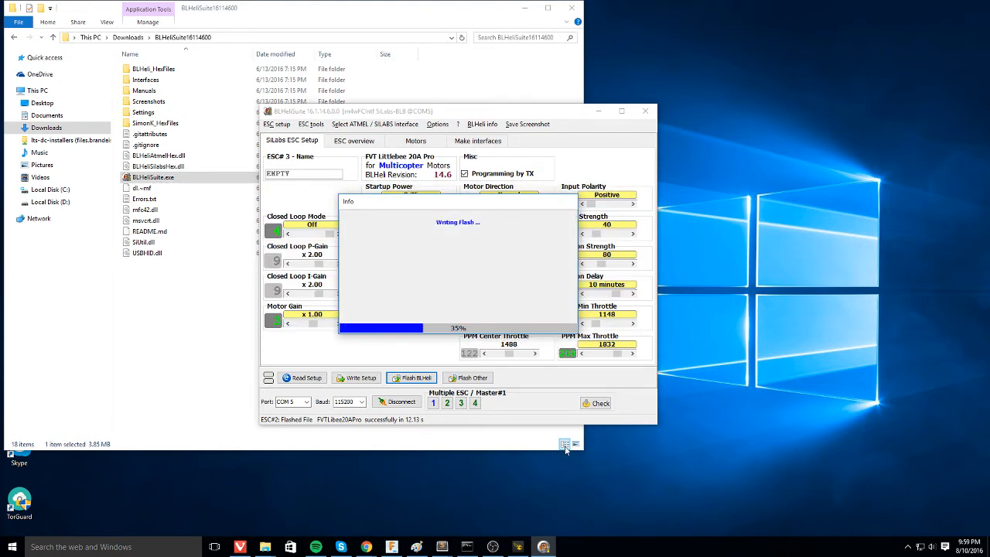
mouse_move(566, 443)
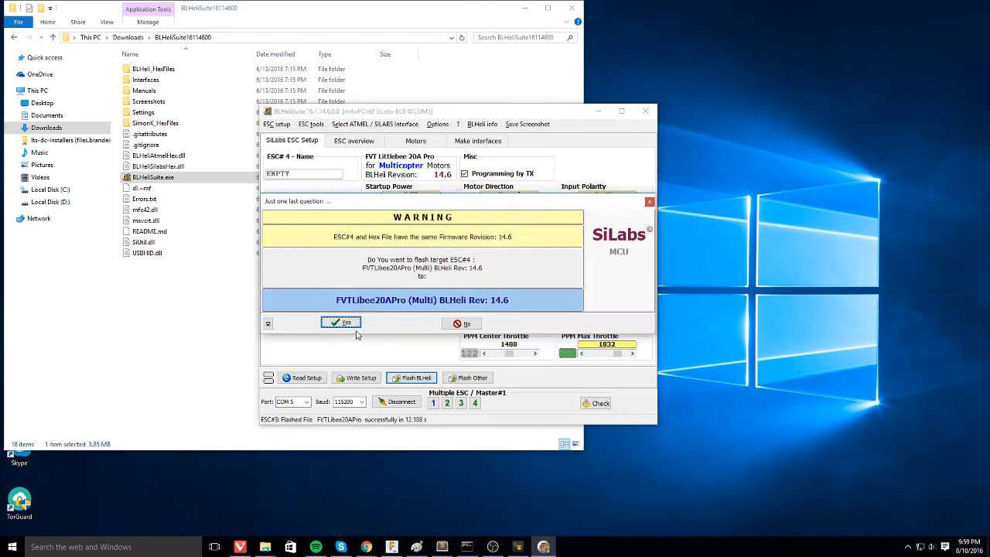
Step: Confirm flashing ESC 4 with 14.6 Multi and dismiss the success notice
click(341, 322)
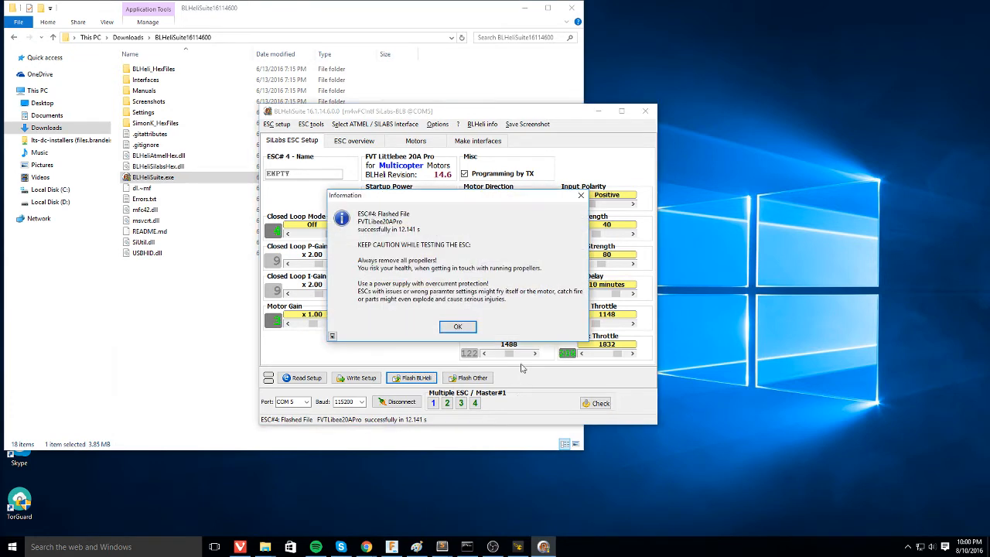
click(457, 326)
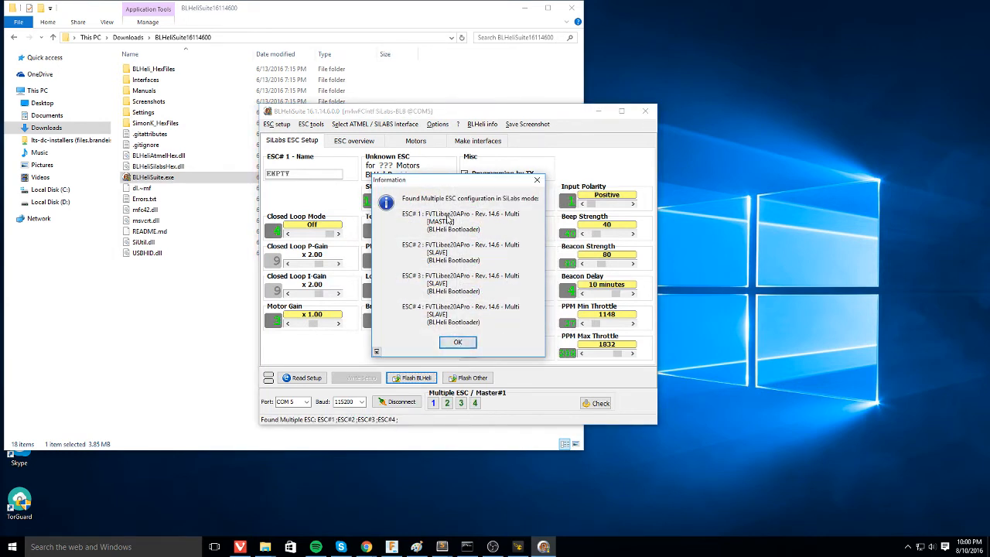
mouse_move(442, 324)
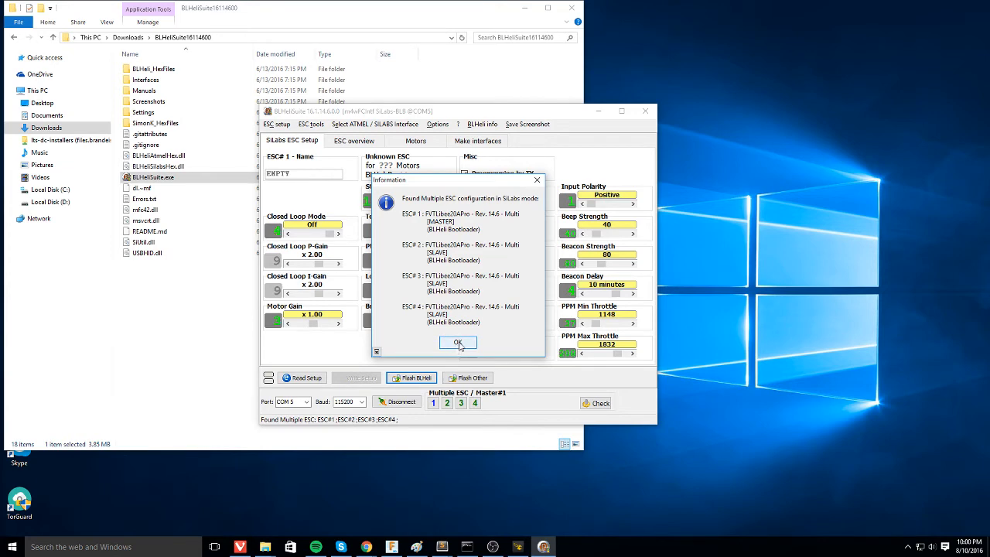
Step: Dismiss the detected-ESC list and disconnect BLHeliSuite from the ESCs
click(458, 342)
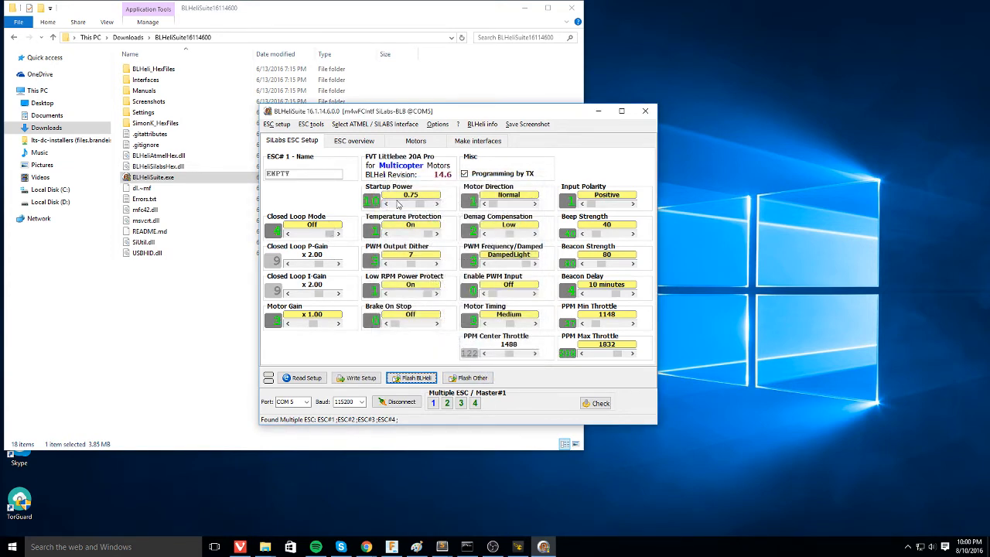
mouse_move(583, 400)
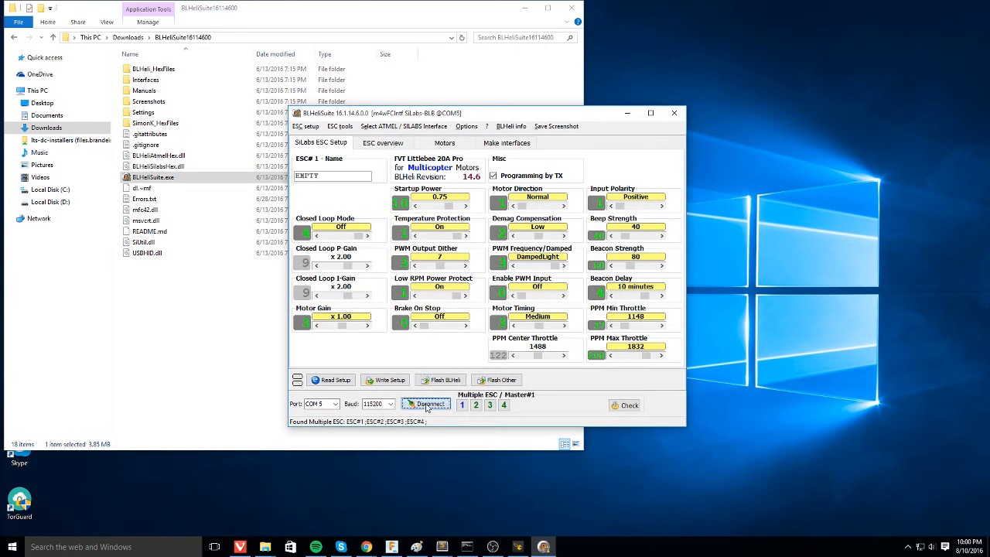
click(425, 404)
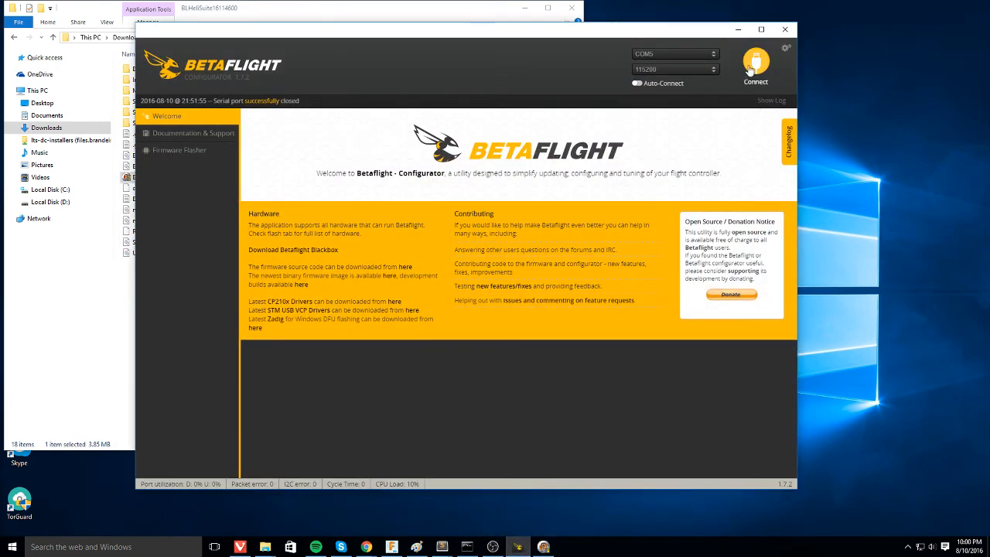
Step: Connect to the flight controller and enable motor control on the Motors page
click(754, 61)
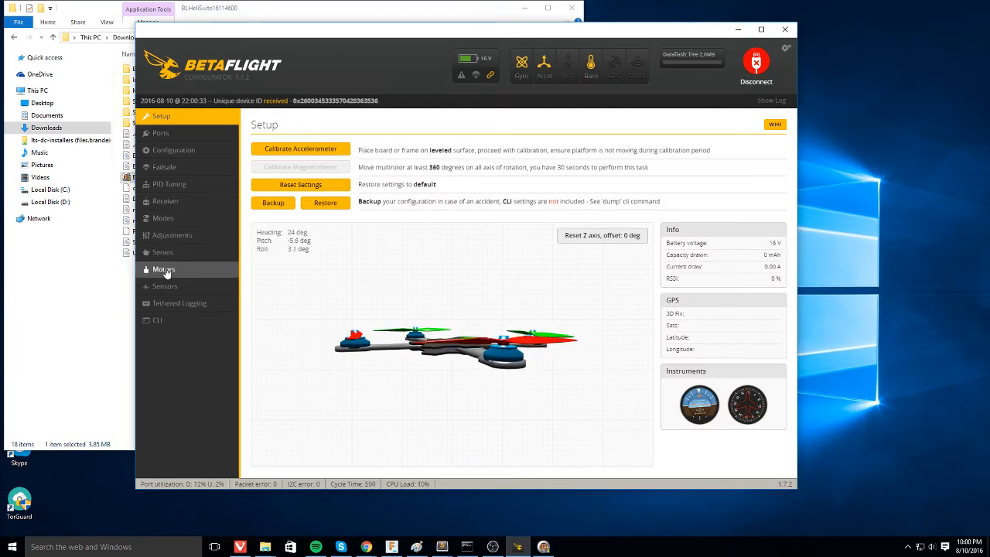
click(164, 270)
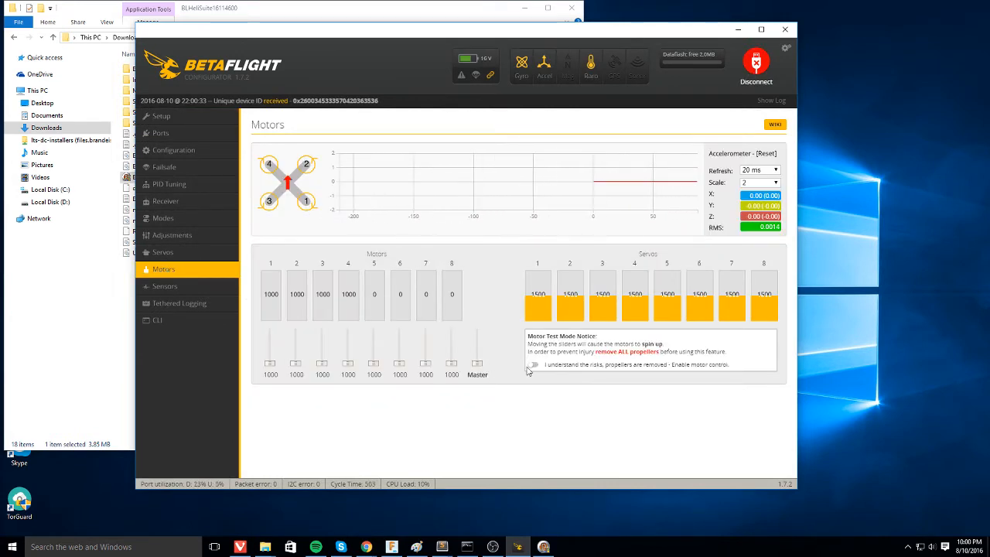
click(533, 364)
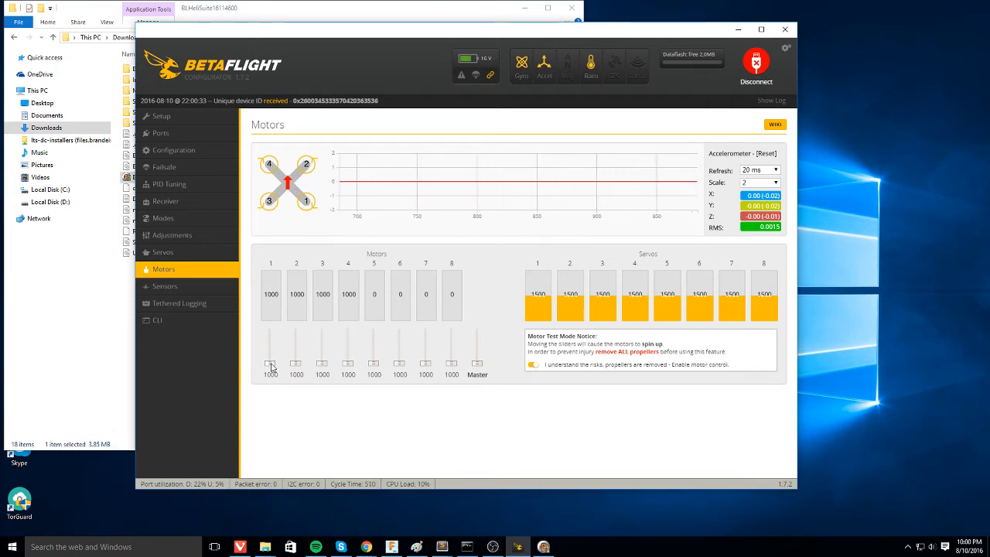
Step: Spin motor 1 briefly to check rotation, then return it to 1000
drag(270, 367, 270, 362)
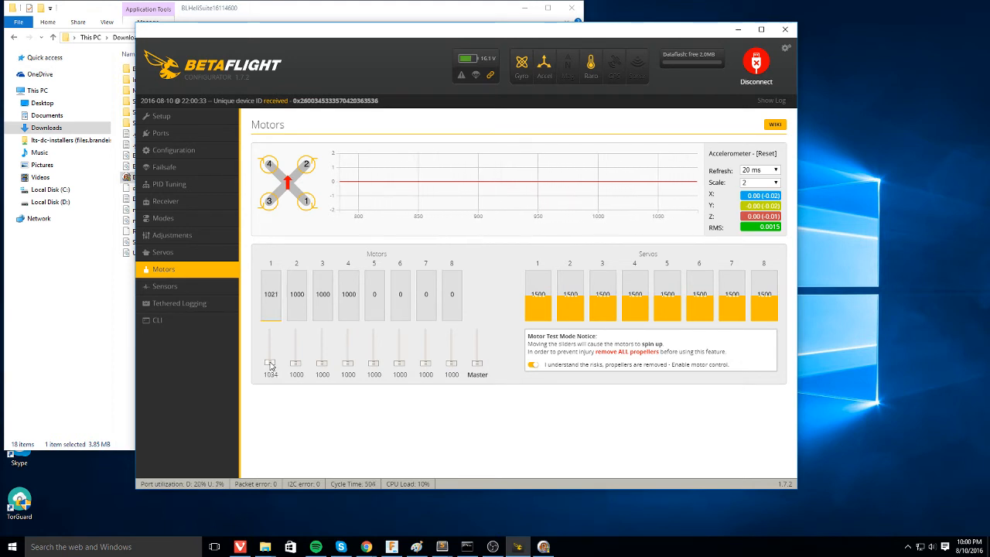
drag(270, 364, 271, 358)
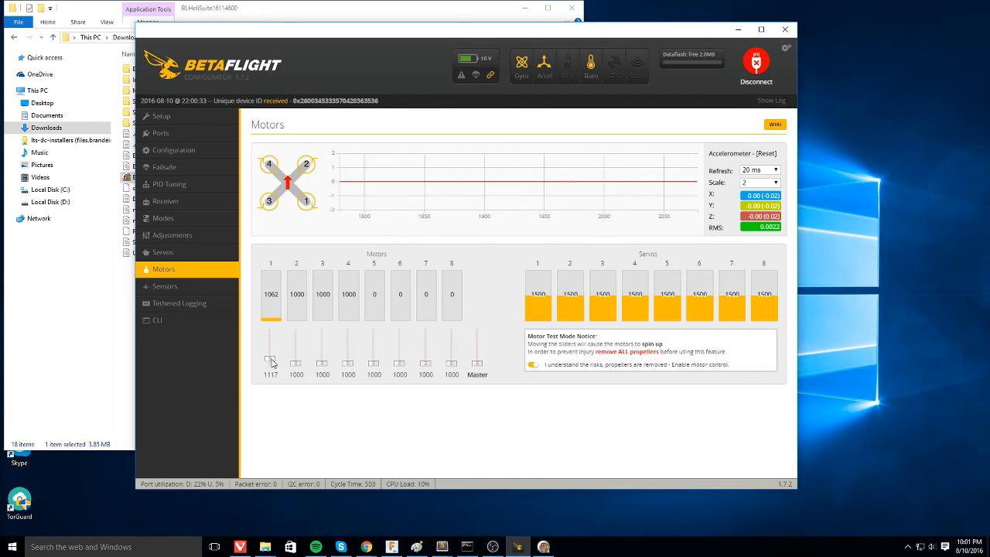
drag(271, 360, 270, 352)
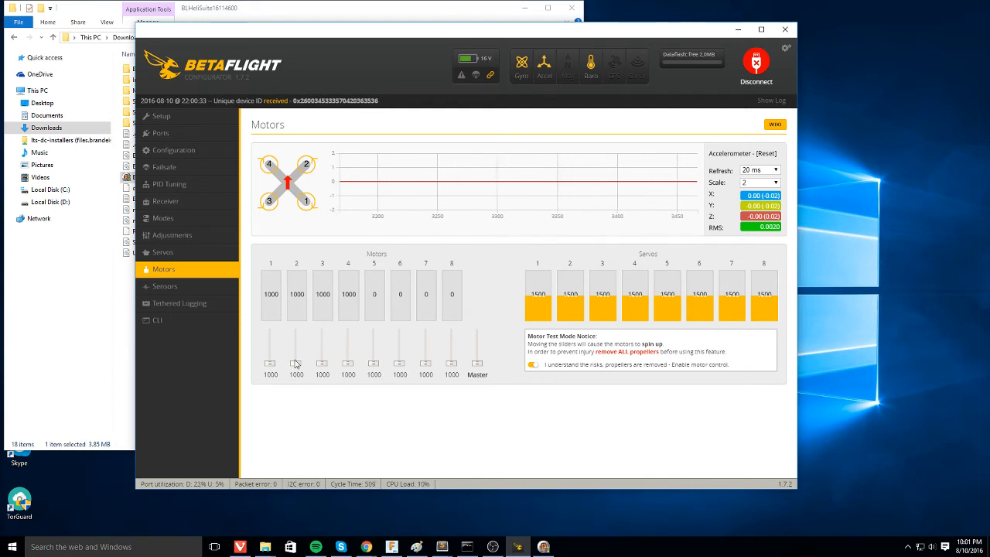
mouse_move(298, 365)
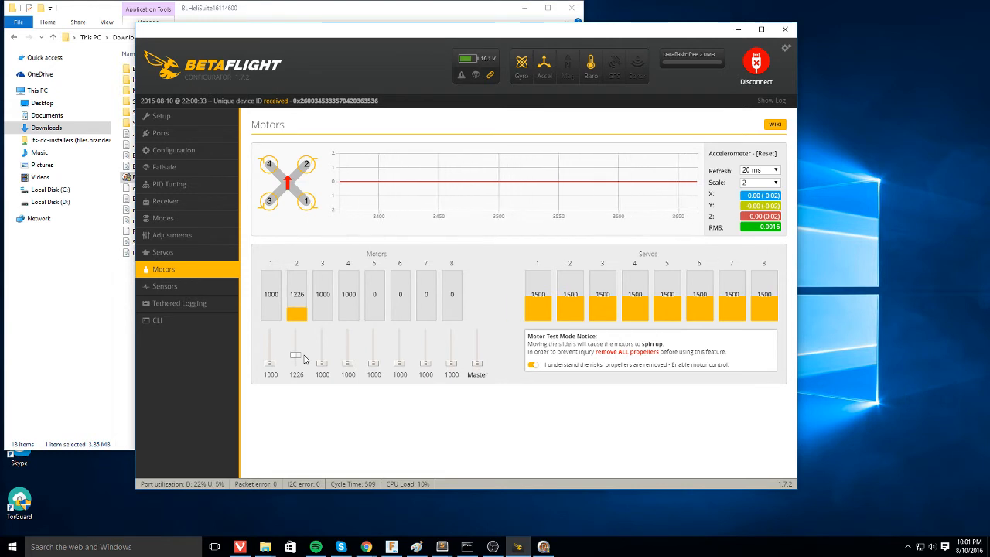
Step: Spin motors 2, 3 and 4 briefly in turn to check their direction
drag(297, 358, 296, 352)
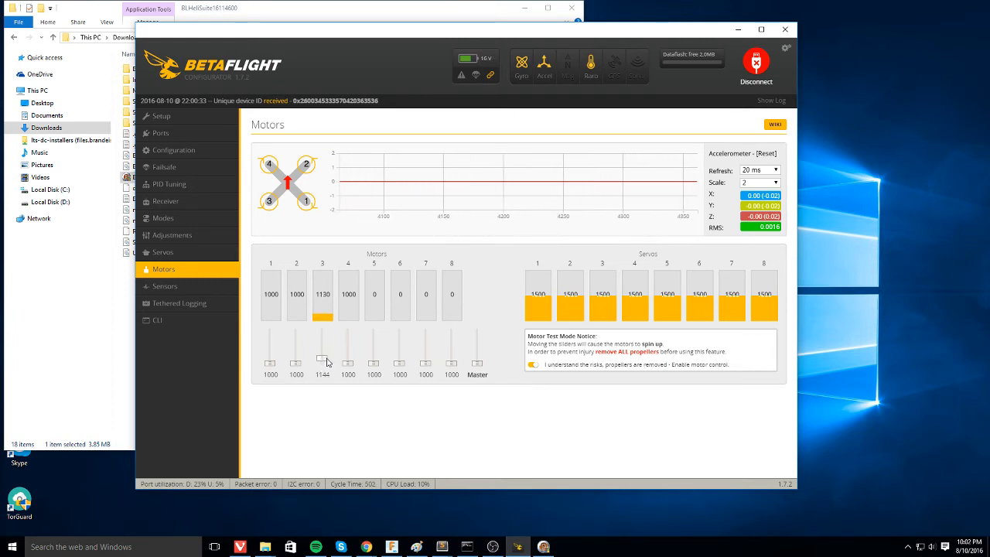
drag(323, 358, 322, 354)
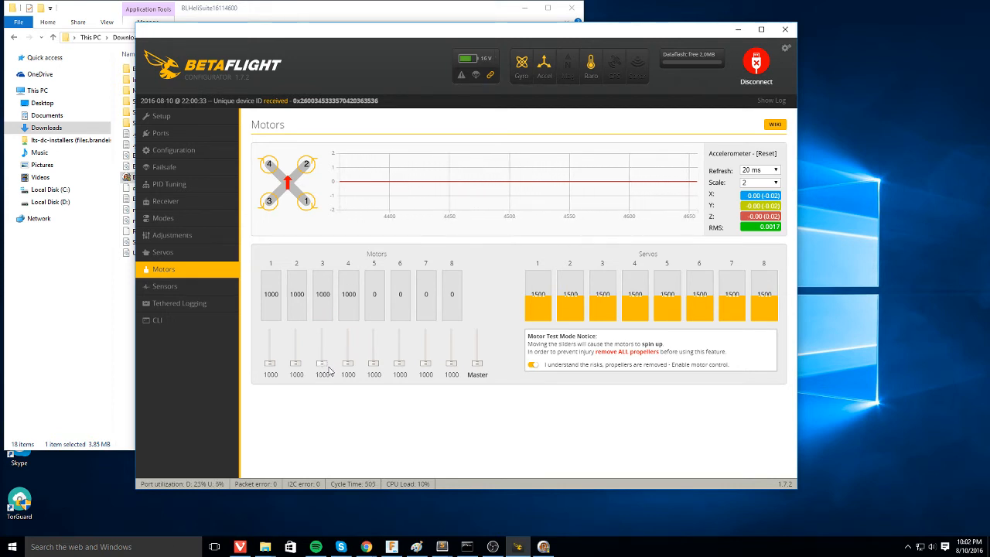
drag(322, 368, 322, 358)
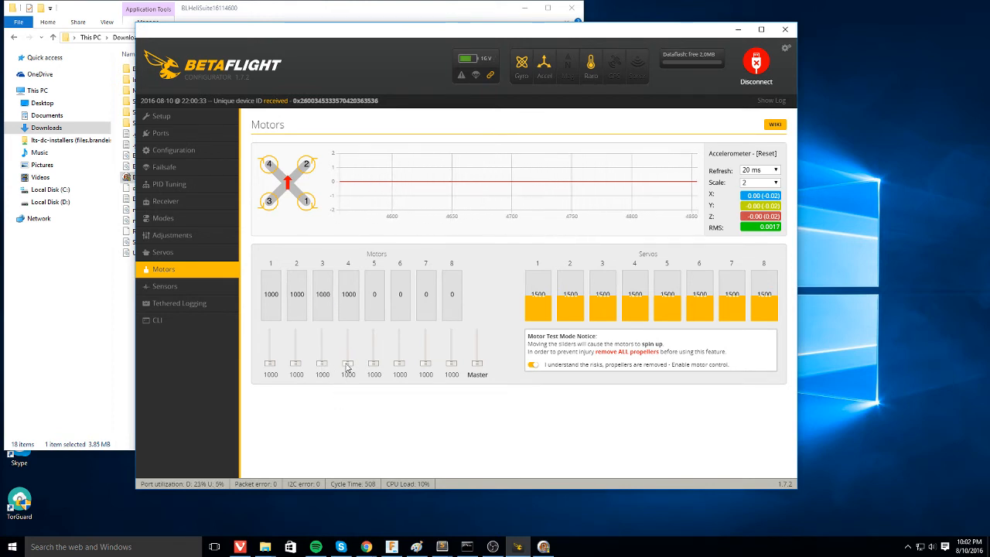
drag(348, 368, 348, 358)
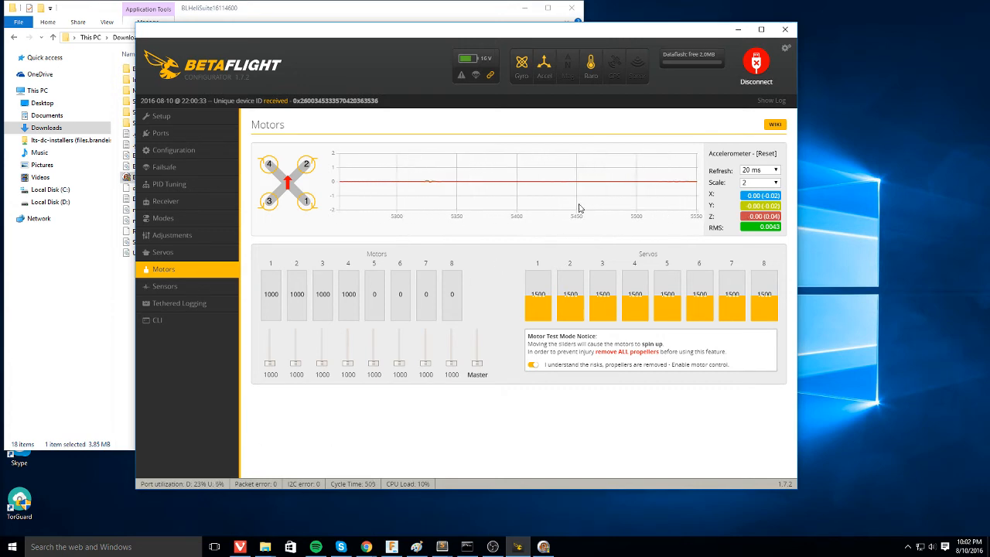
Step: Disconnect Betaflight, bring BLHeliSuite forward and read the ESC setups
click(755, 60)
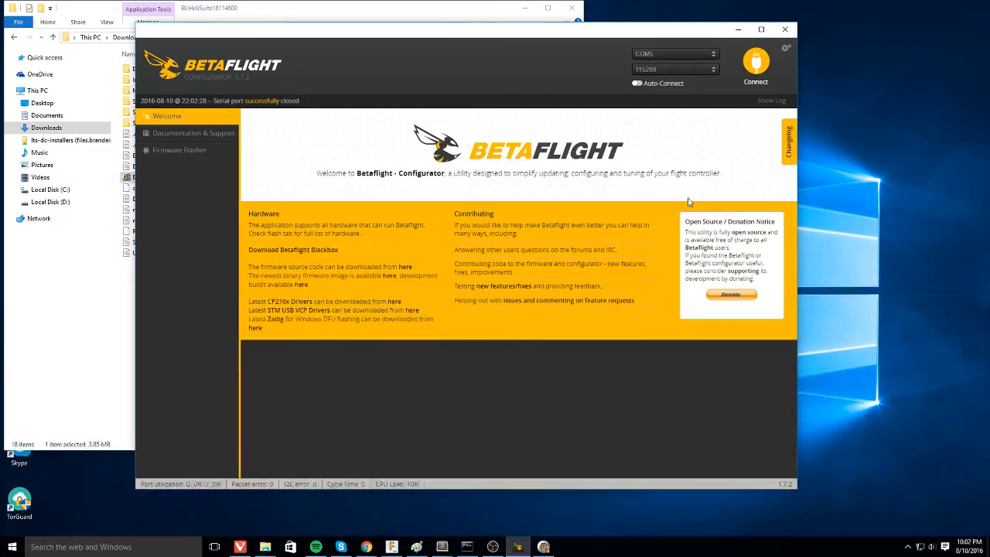
click(542, 546)
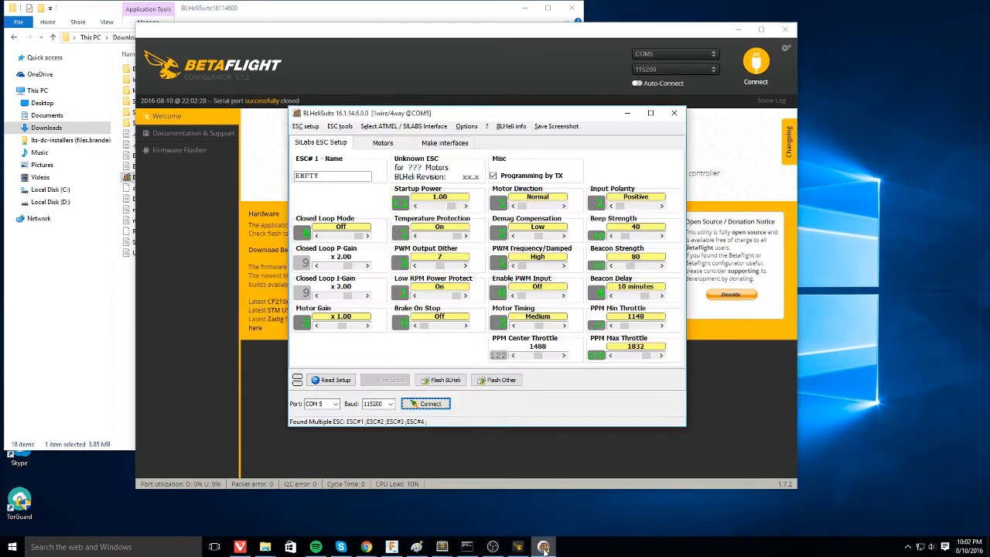
mouse_move(445, 335)
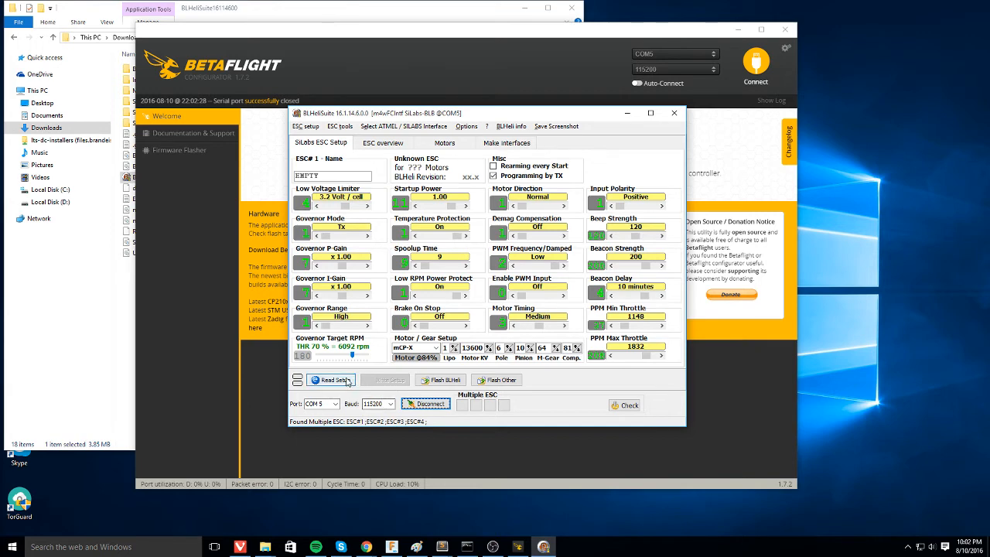
click(331, 380)
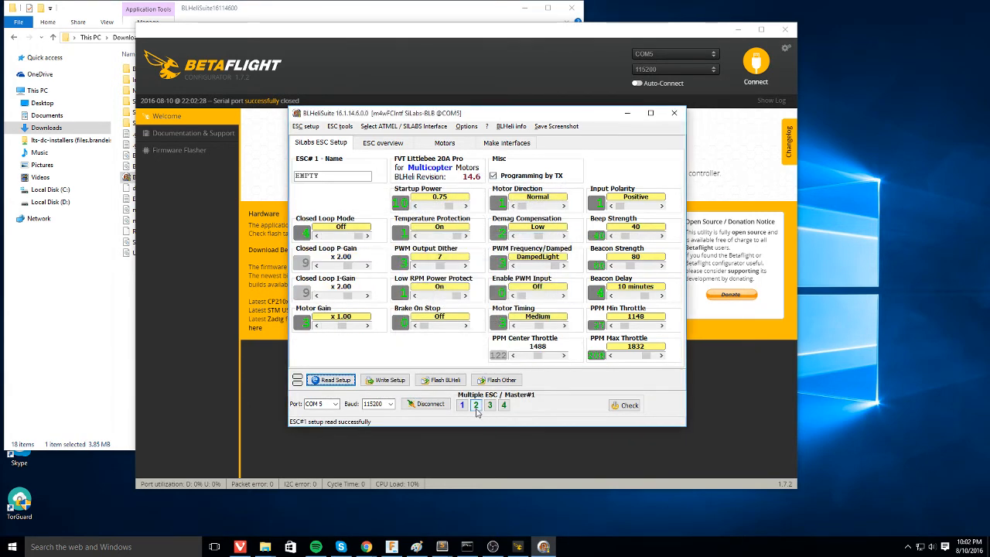
mouse_move(476, 405)
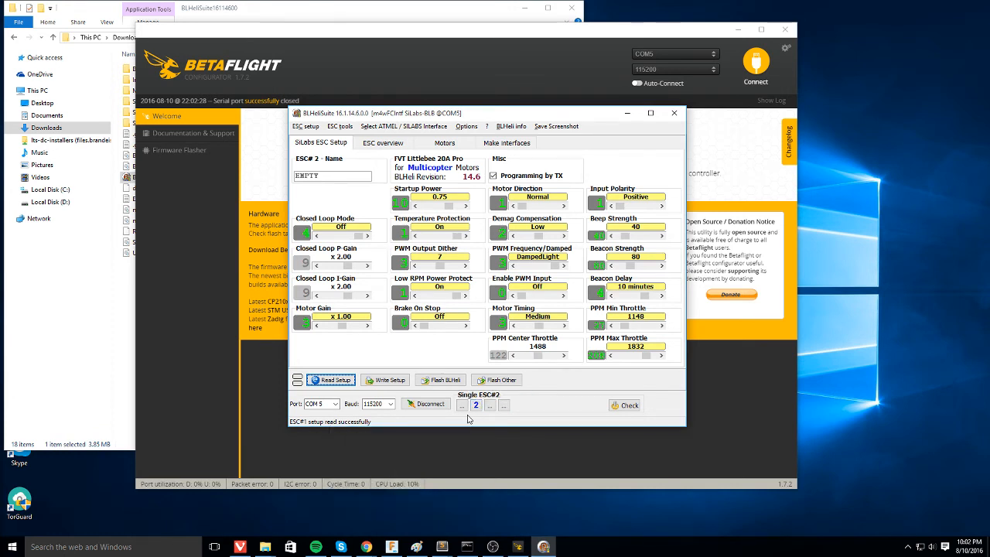
mouse_move(477, 430)
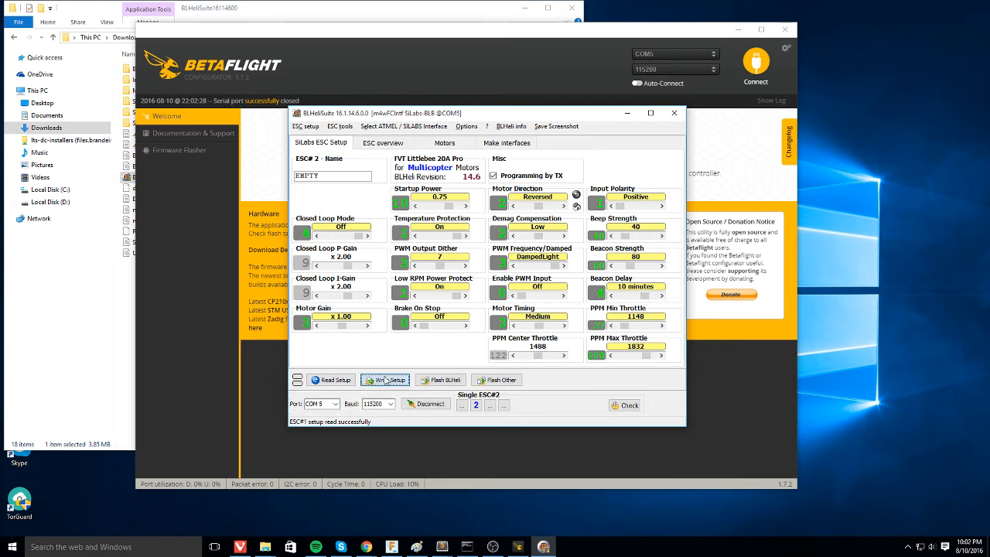
Step: Write Reversed motor direction to ESC 2, then to ESC 3
click(385, 380)
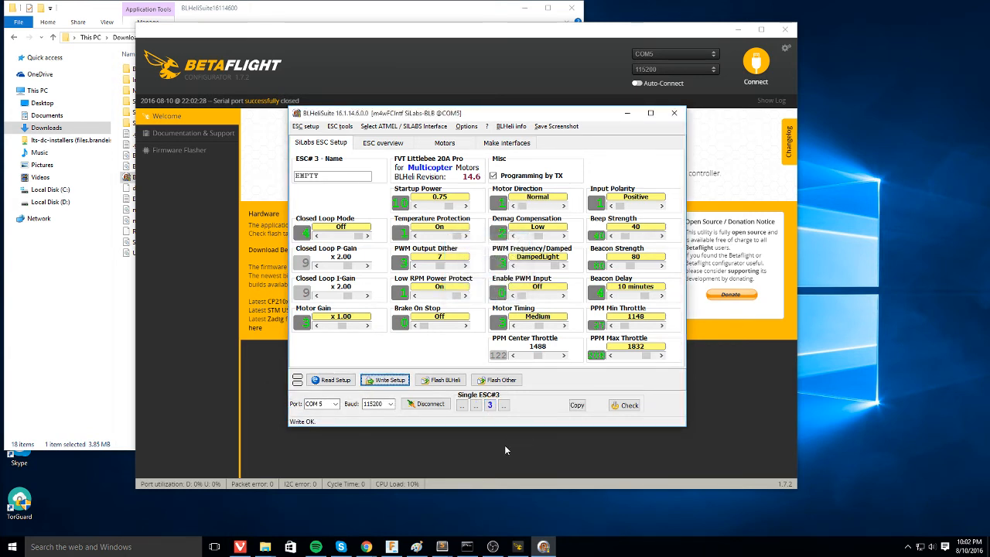
click(564, 204)
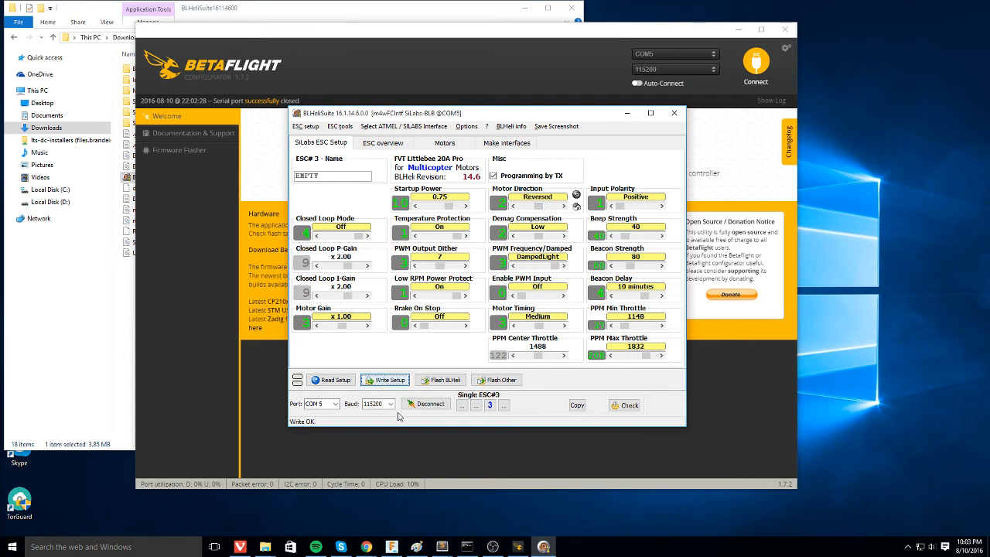
mouse_move(455, 451)
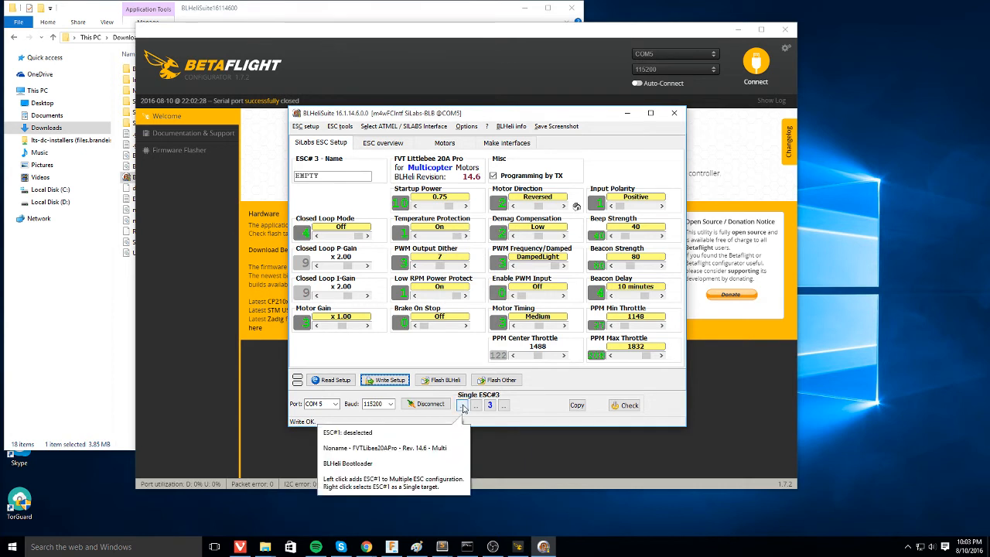
Step: Return to multiple-ESC mode with ESC 1 as master
click(462, 404)
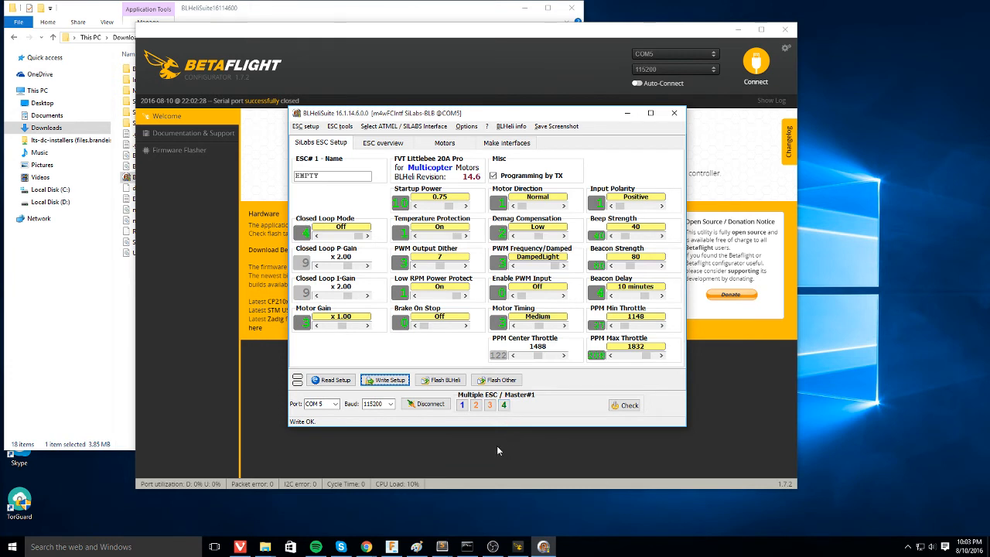
click(476, 405)
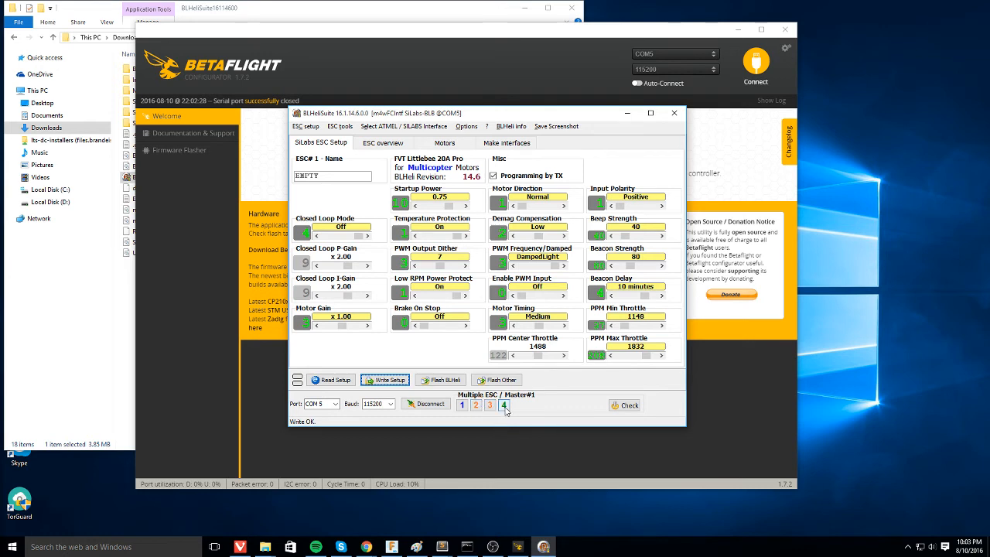
mouse_move(504, 405)
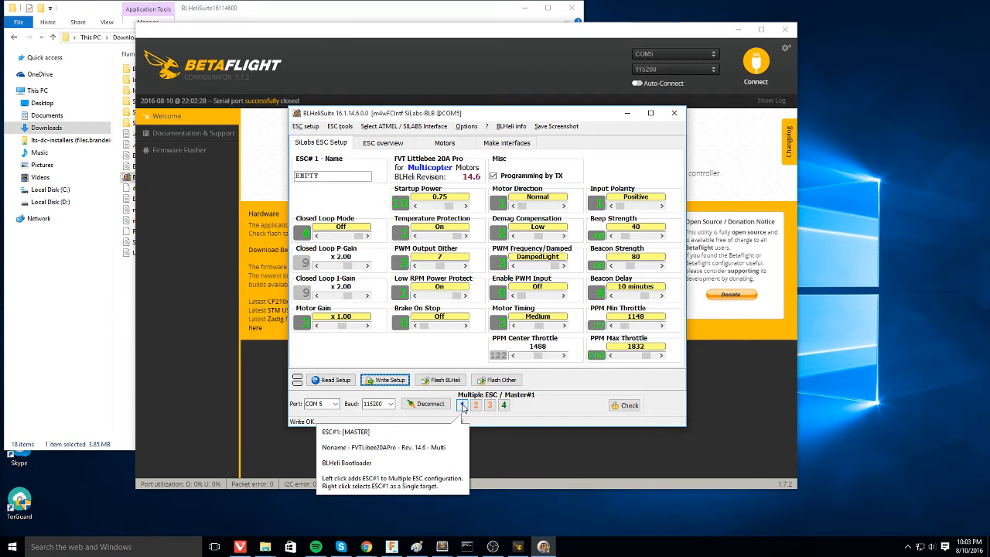
click(624, 404)
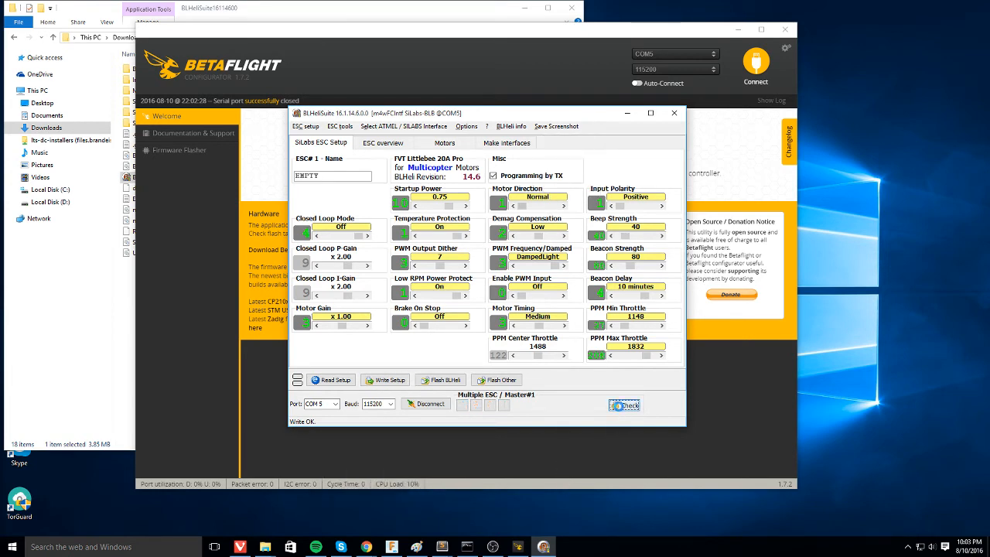
Step: Check all four ESCs show 14.6 Multi with ESCs 2 and 3 reversed, then dismiss
click(624, 404)
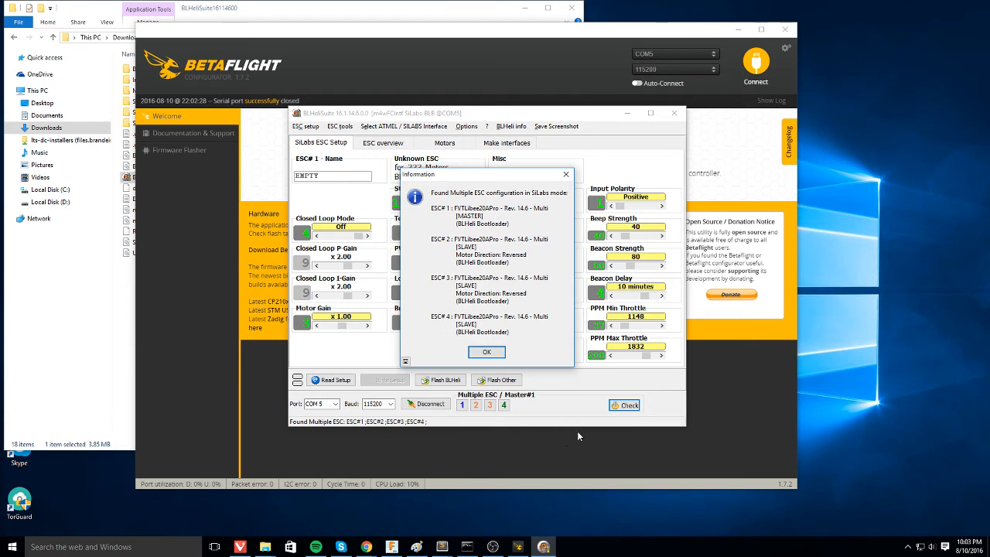
mouse_move(503, 298)
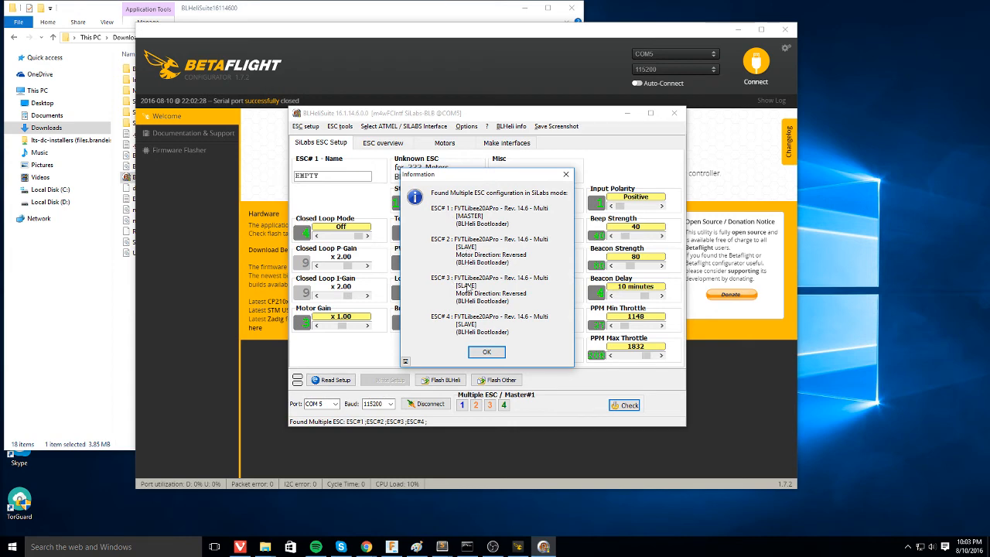
mouse_move(498, 379)
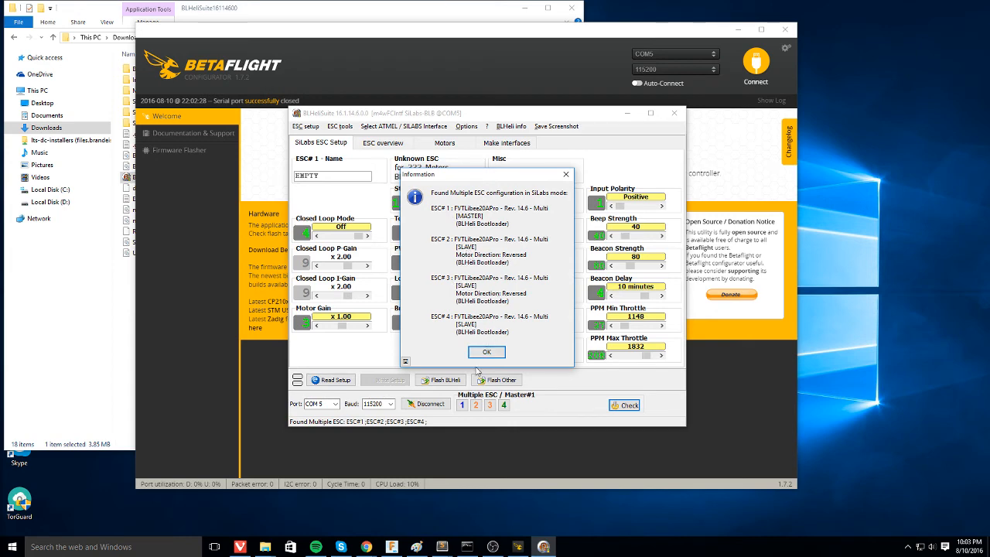
click(487, 352)
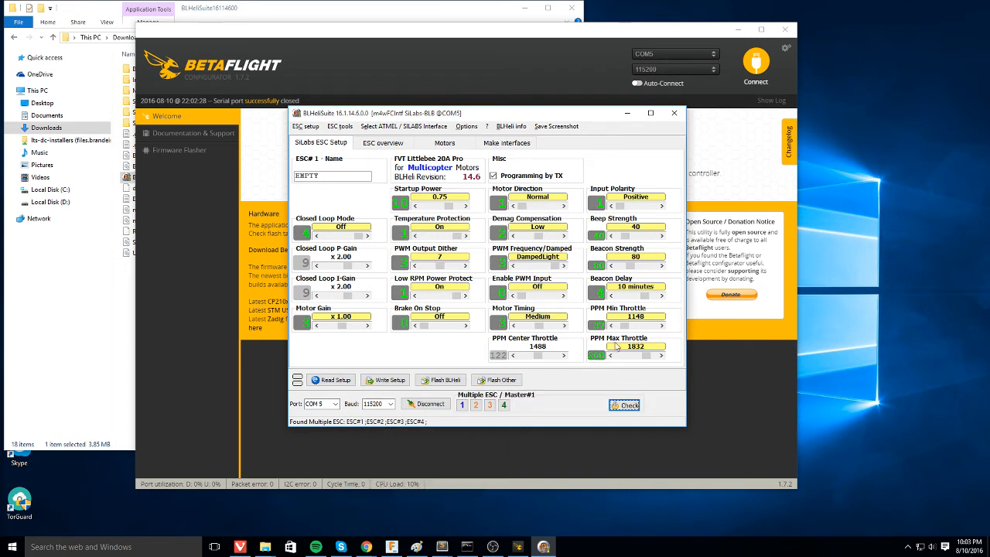
mouse_move(627, 355)
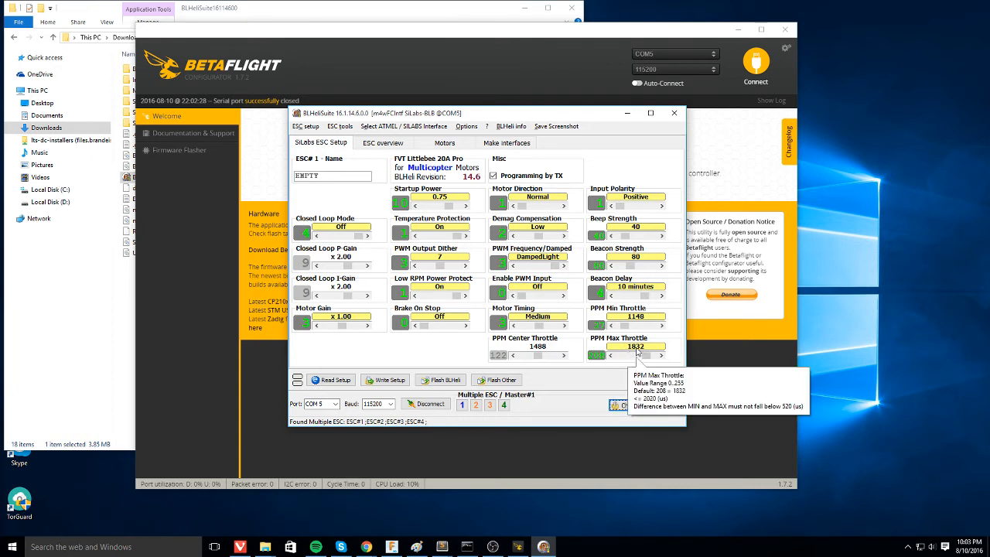
mouse_move(642, 374)
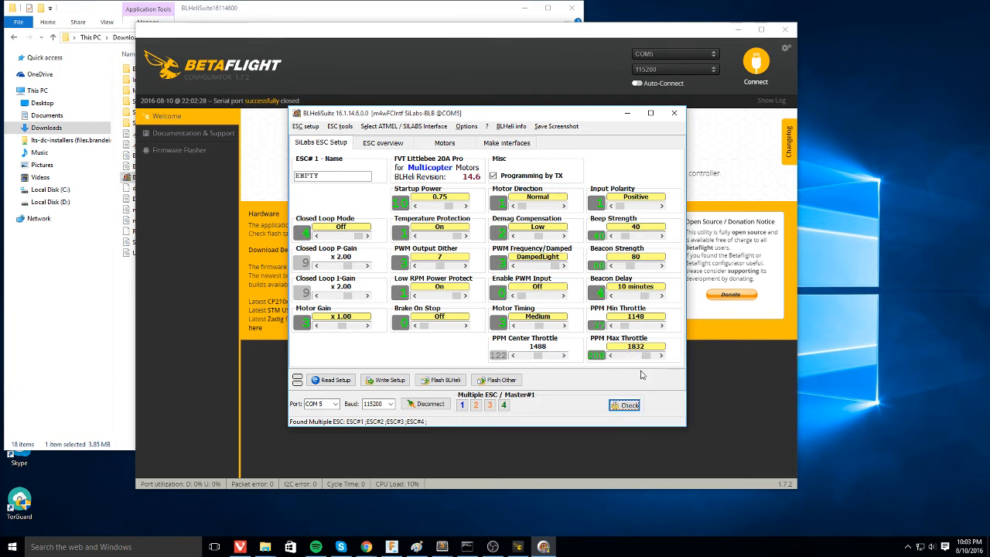
mouse_move(639, 352)
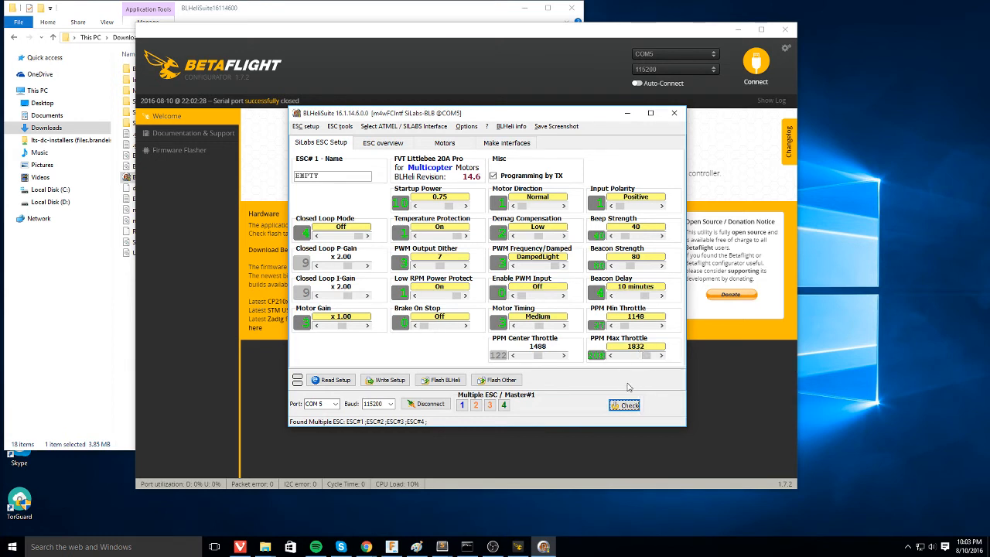
mouse_move(634, 354)
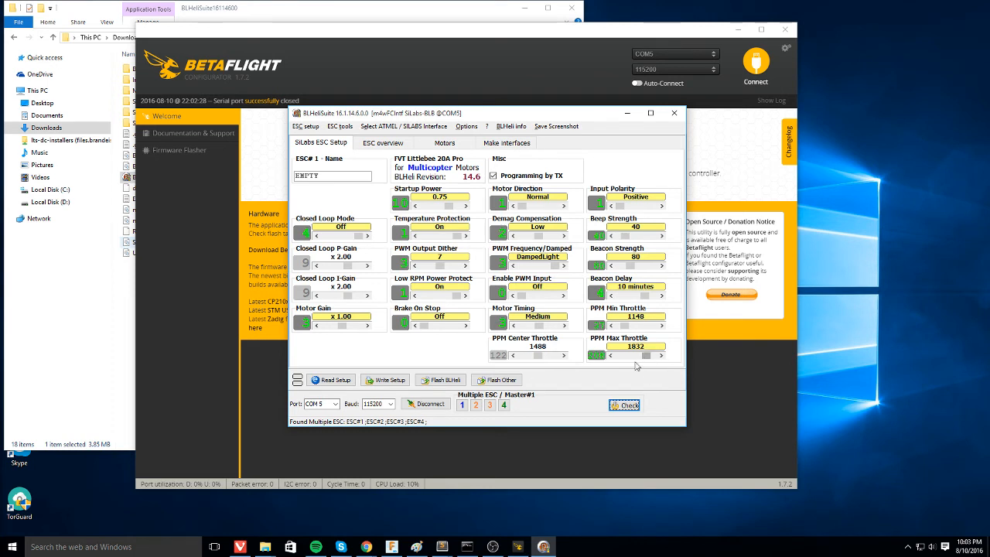
mouse_move(600, 394)
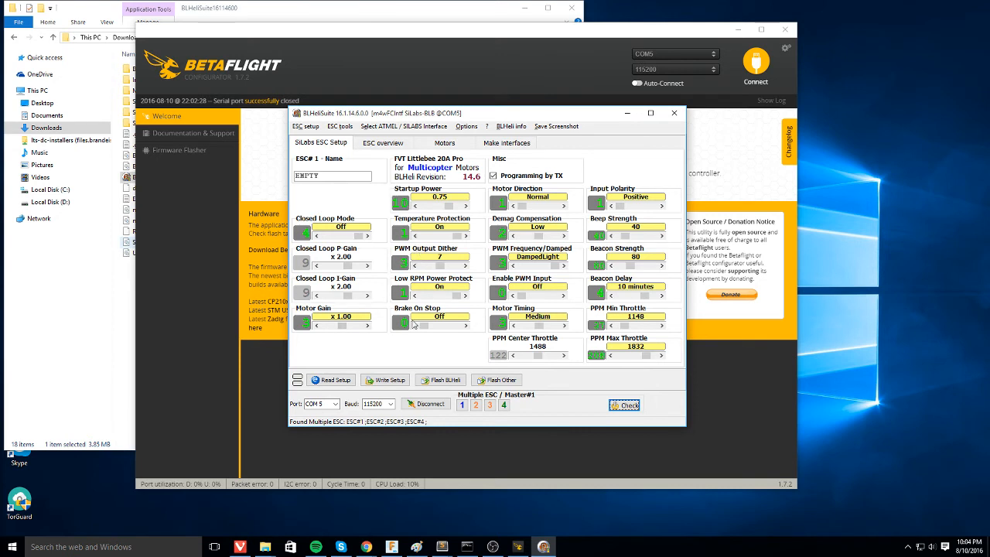
mouse_move(597, 235)
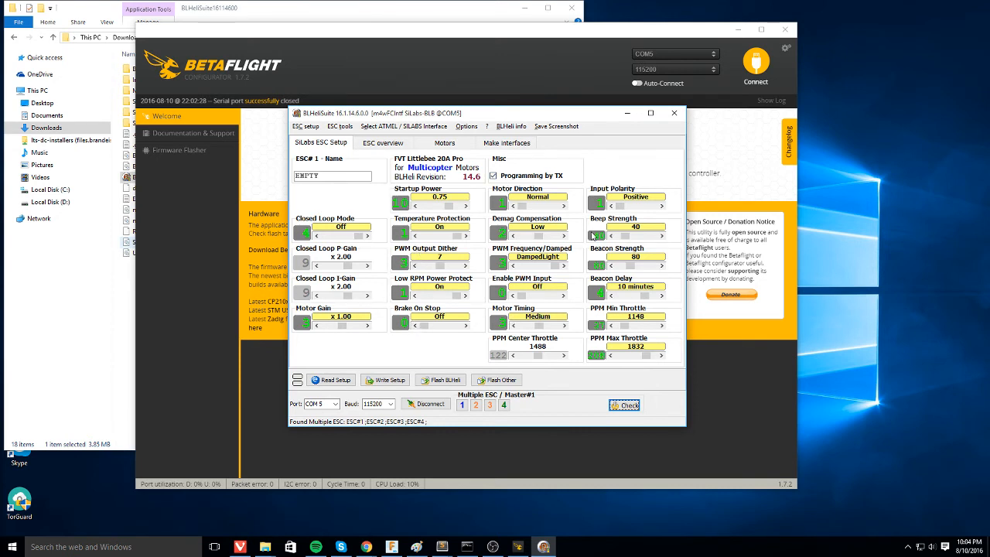
mouse_move(580, 378)
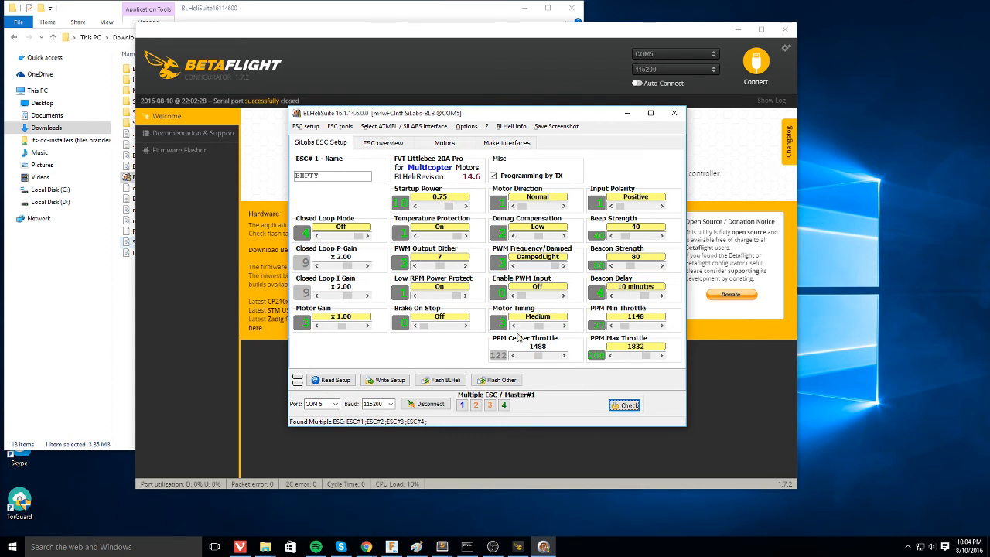
mouse_move(635, 346)
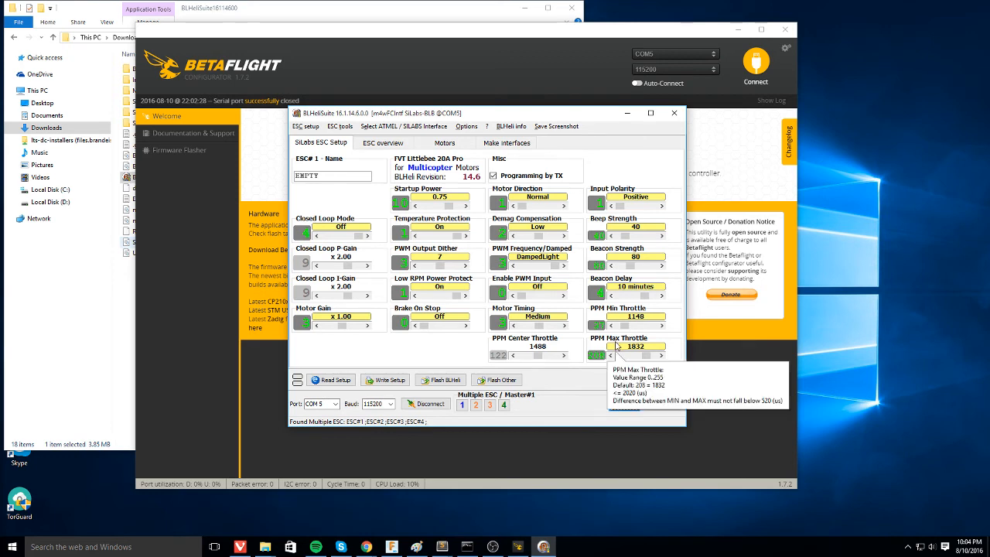
mouse_move(561, 378)
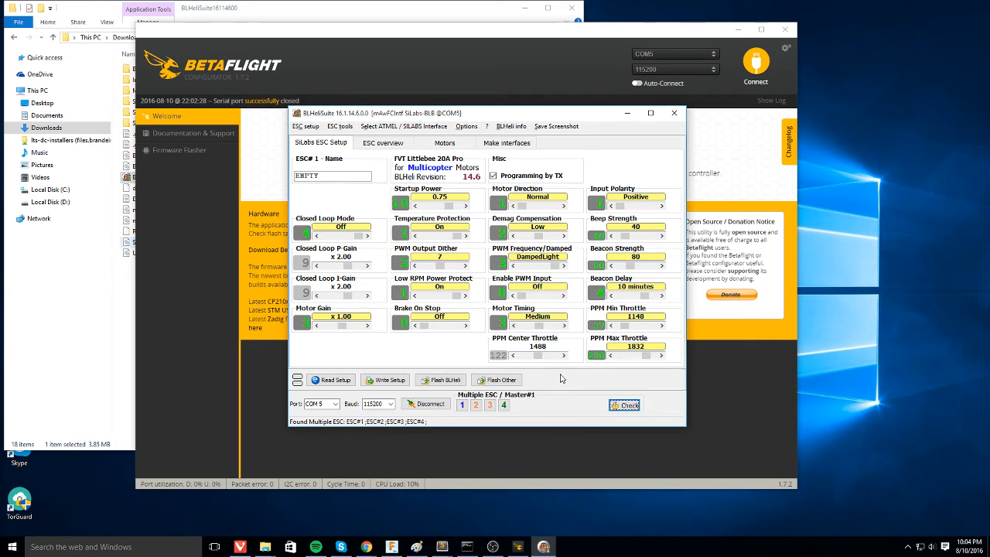
mouse_move(402, 380)
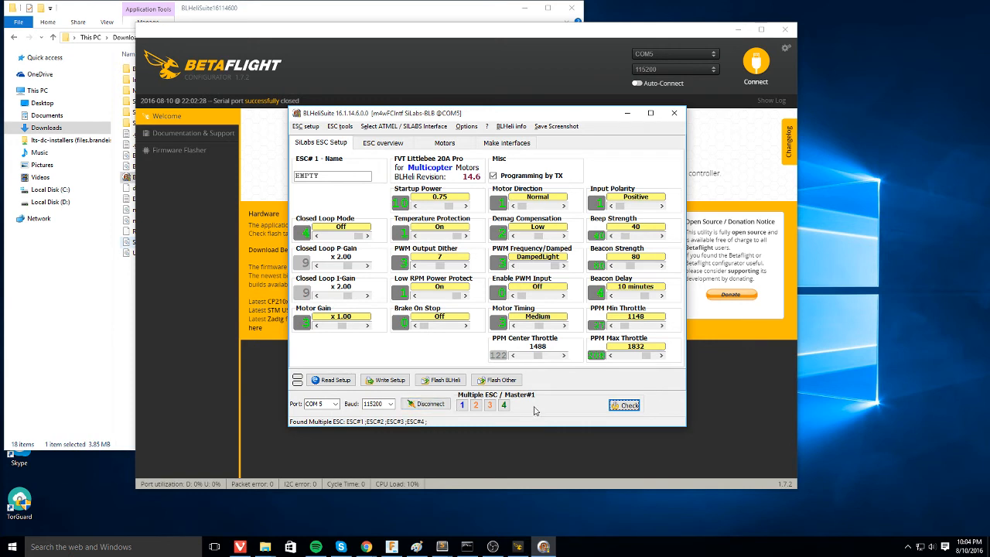
click(425, 404)
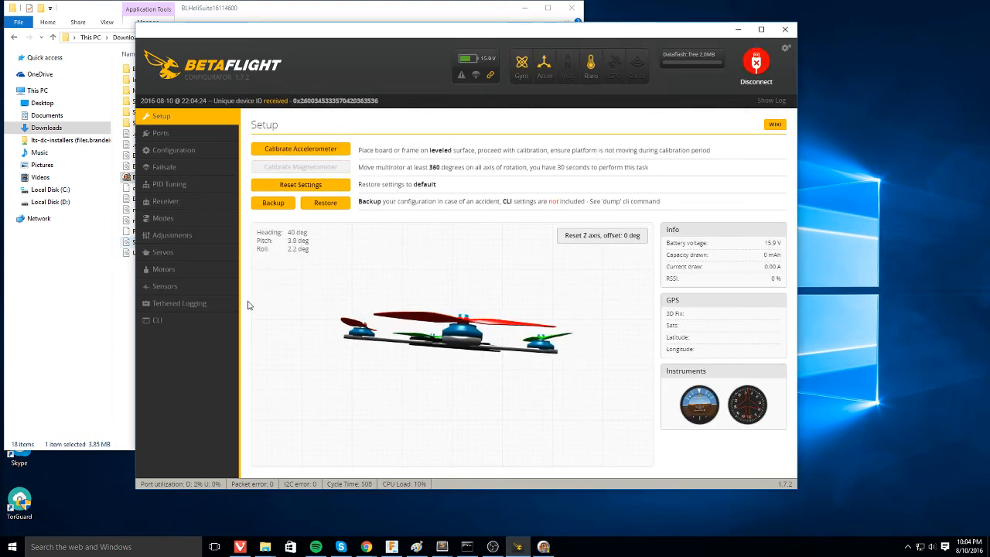
Step: Enable motor control on the Motors page and briefly spin motor 2 and another motor
click(163, 269)
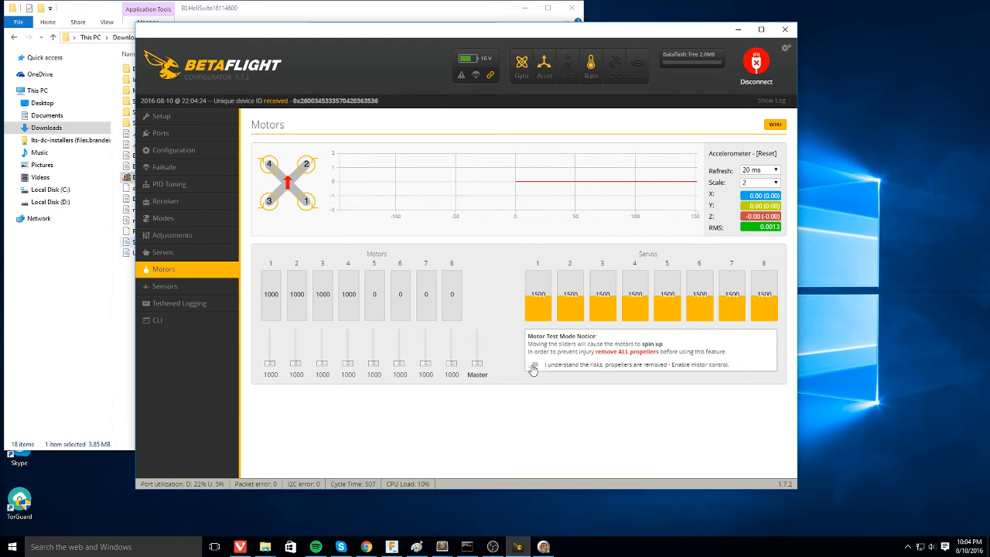
click(532, 365)
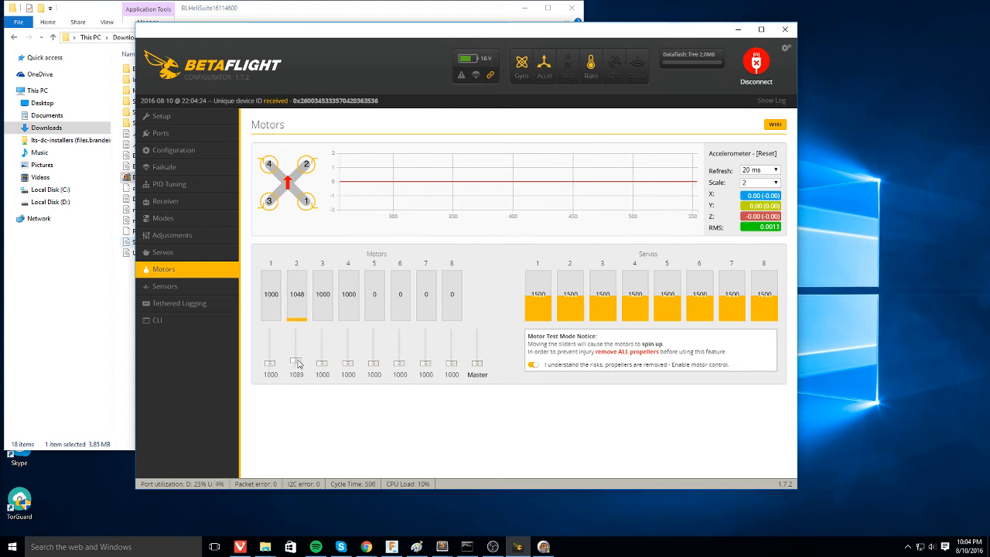
drag(298, 364, 297, 348)
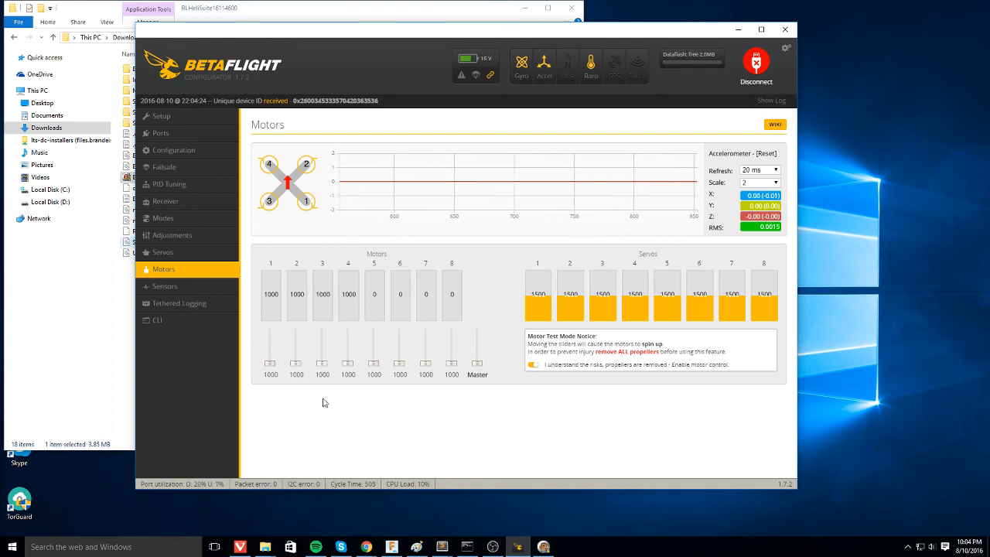
drag(348, 368, 348, 341)
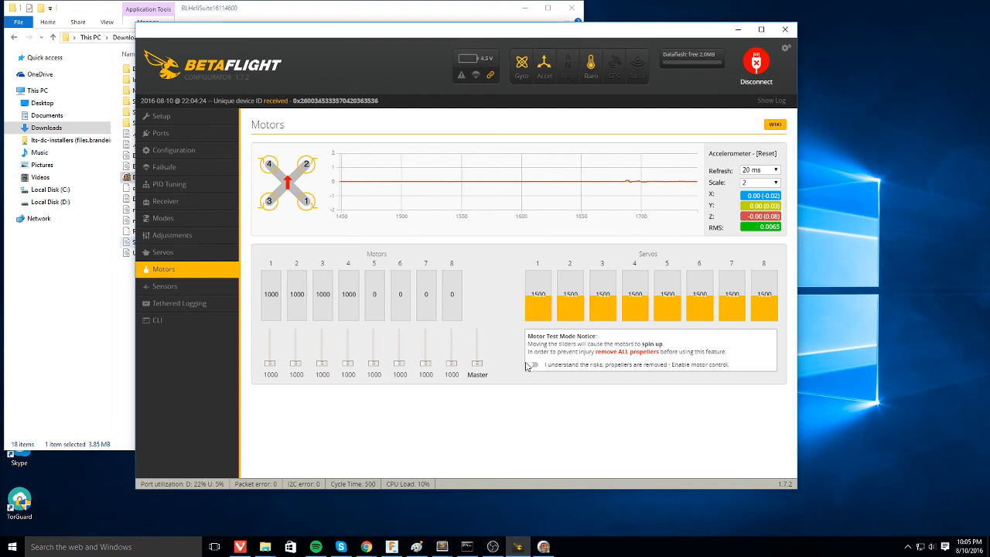
Step: Re-enable motor control for throttle calibration
click(533, 365)
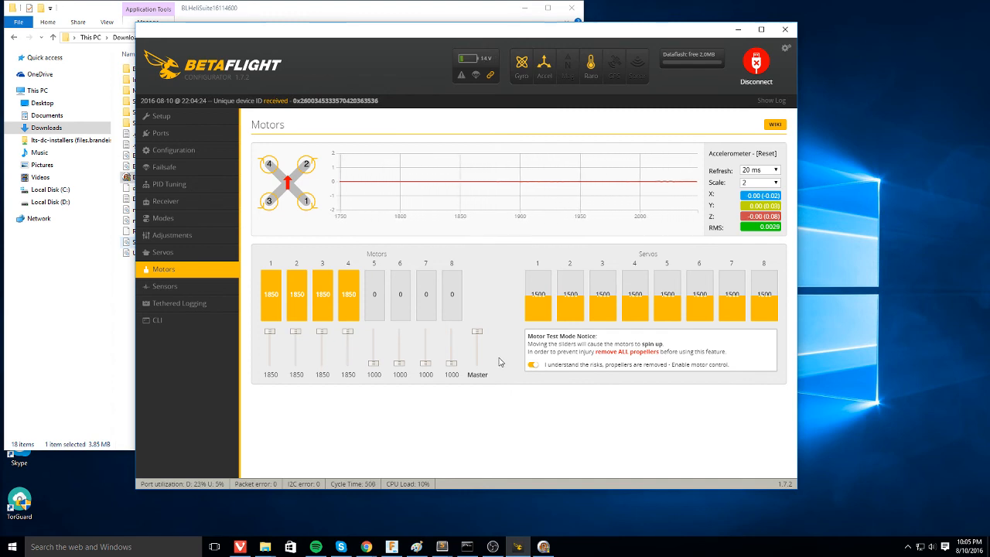
mouse_move(489, 355)
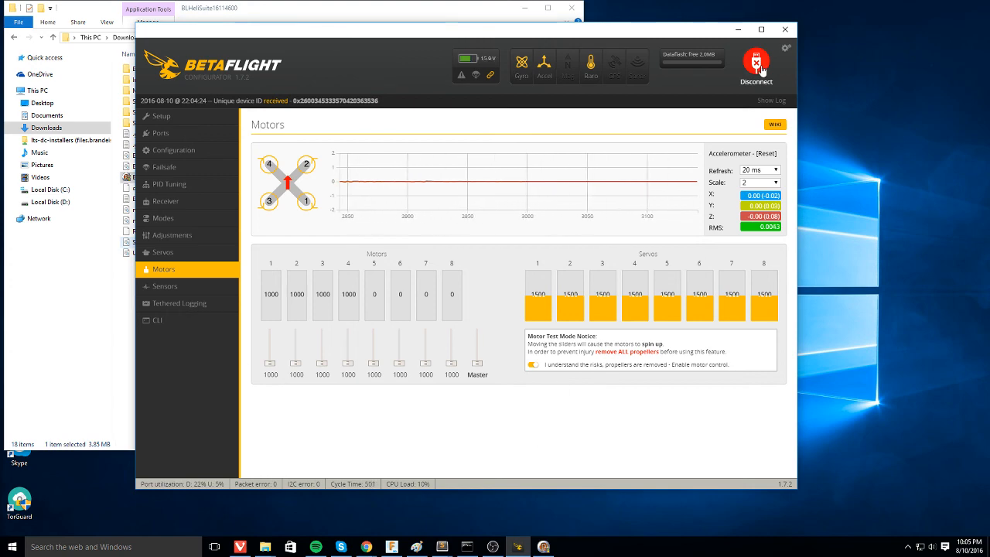
Step: Disconnect Betaflight and read ESC setups, confirming ESC#1 throttle range 1024–1856
click(756, 61)
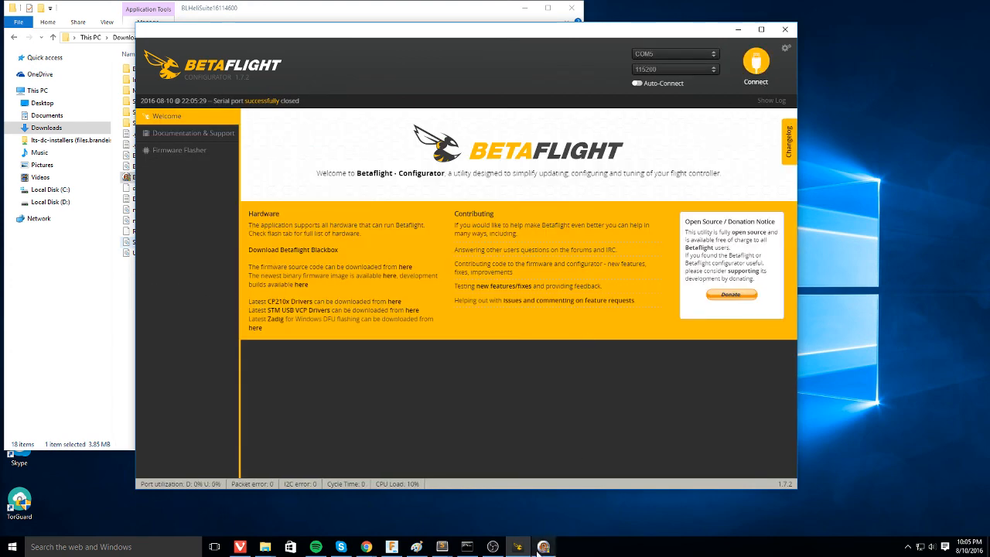
click(542, 545)
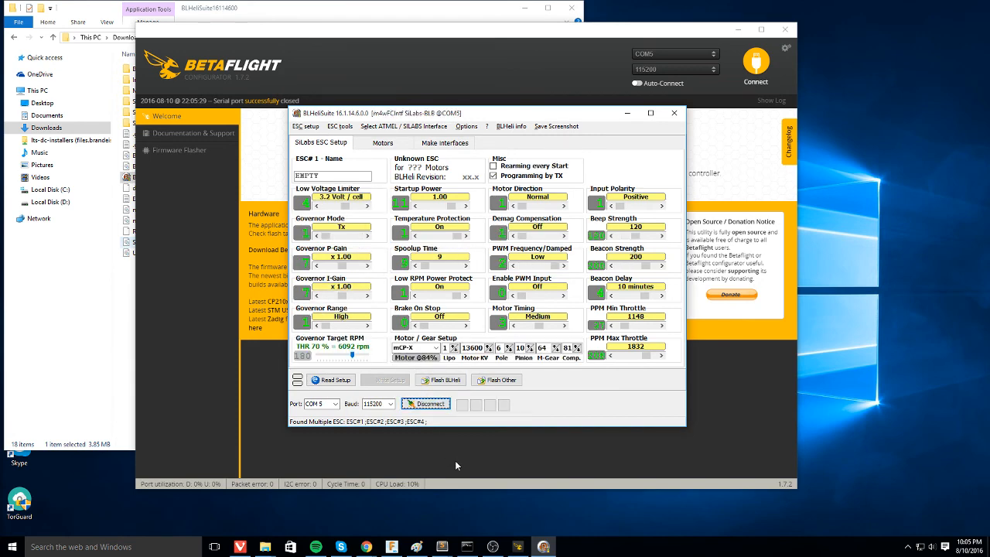
click(331, 380)
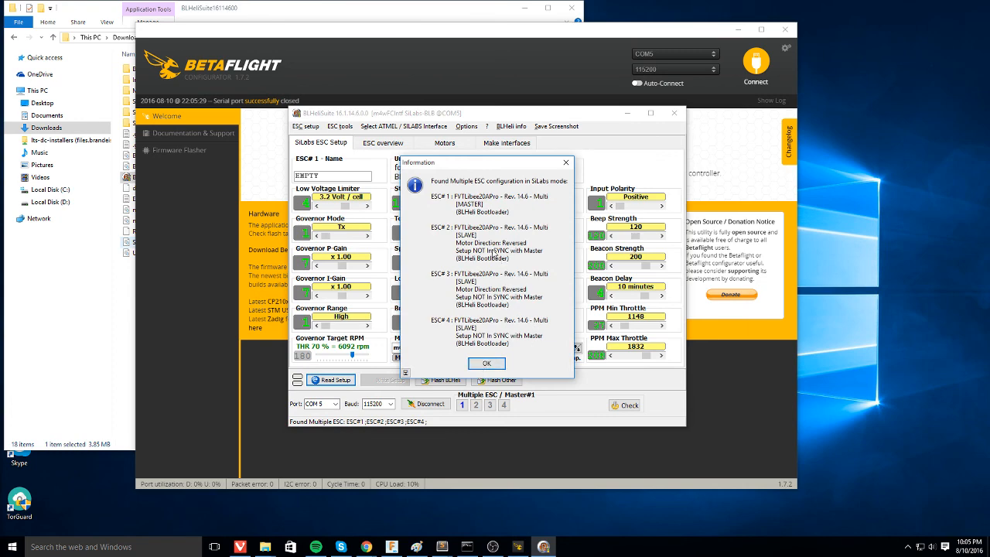
mouse_move(570, 396)
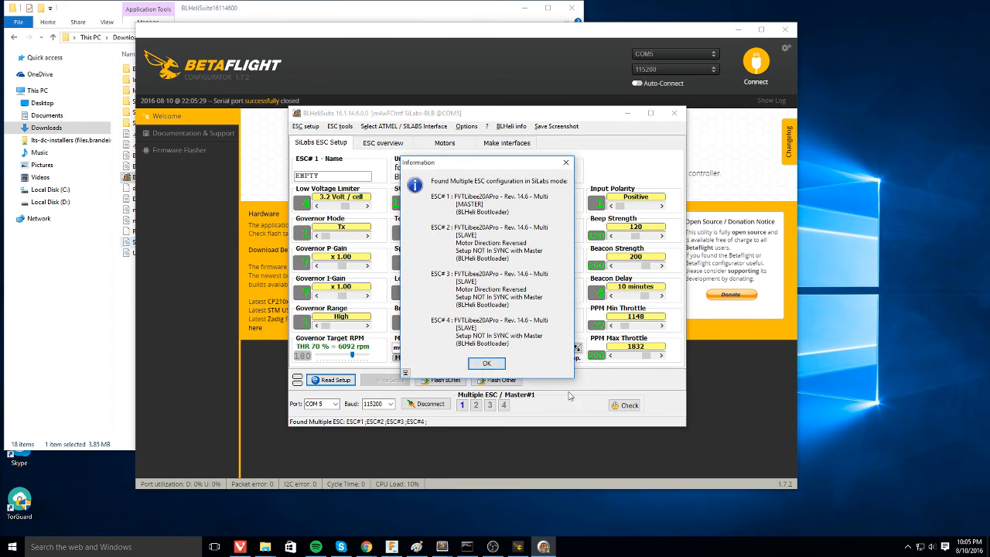
click(486, 363)
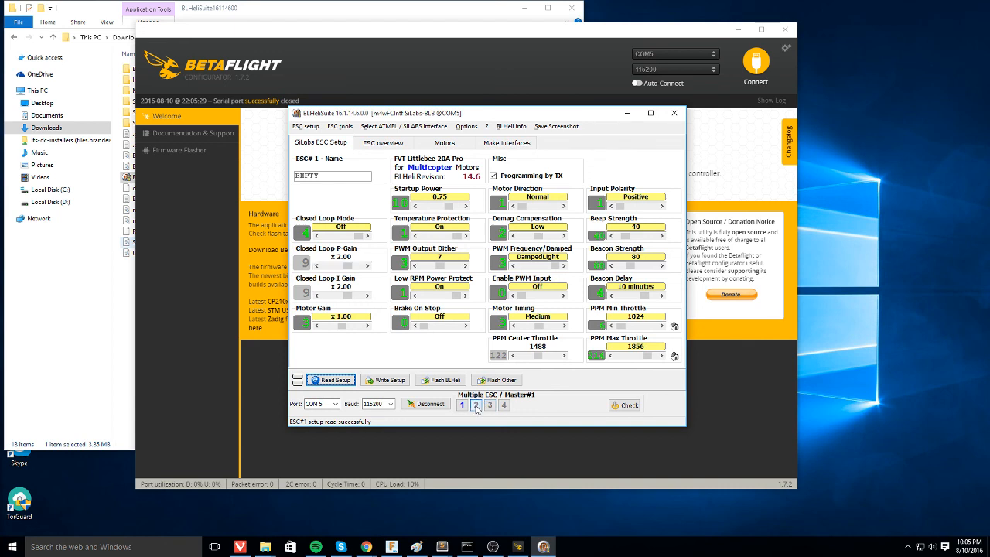
click(503, 405)
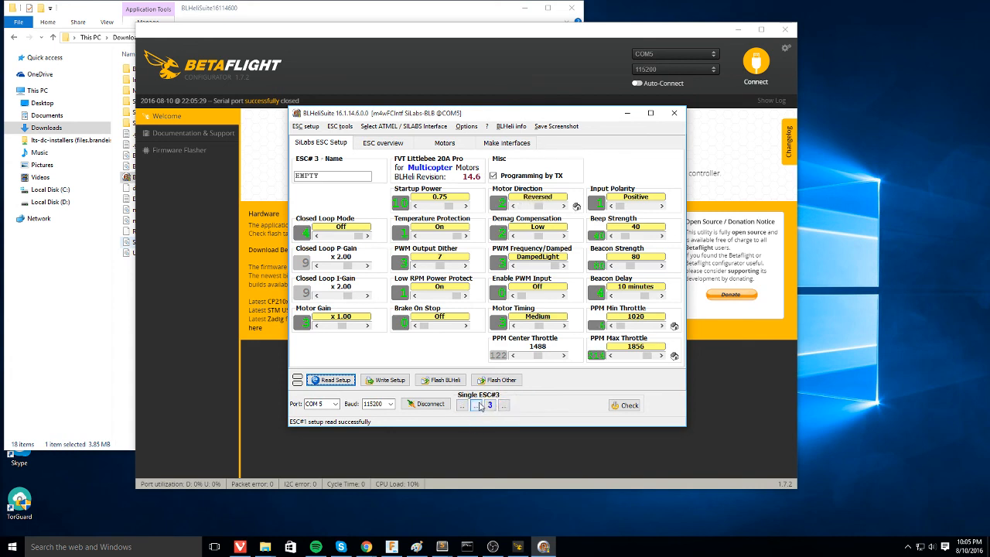
click(478, 404)
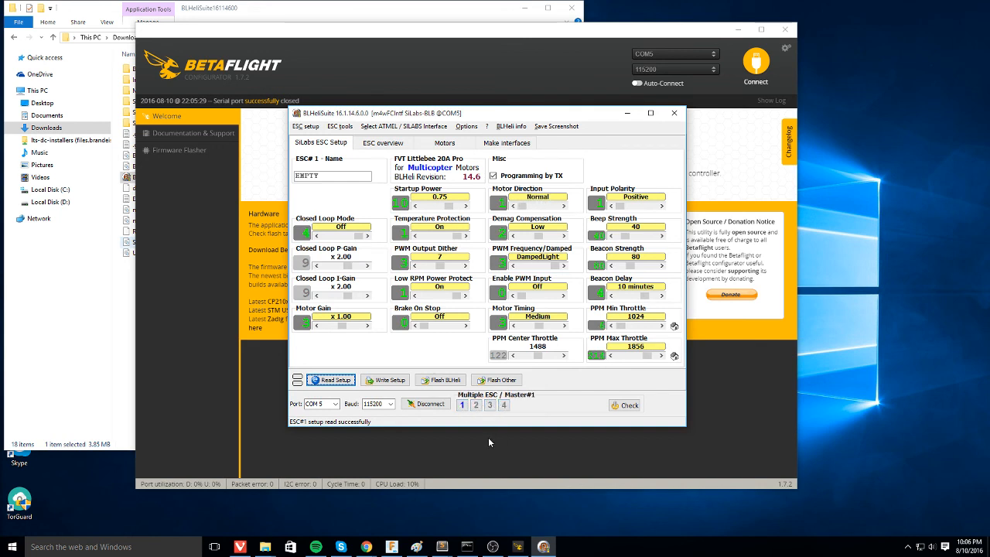
mouse_move(500, 427)
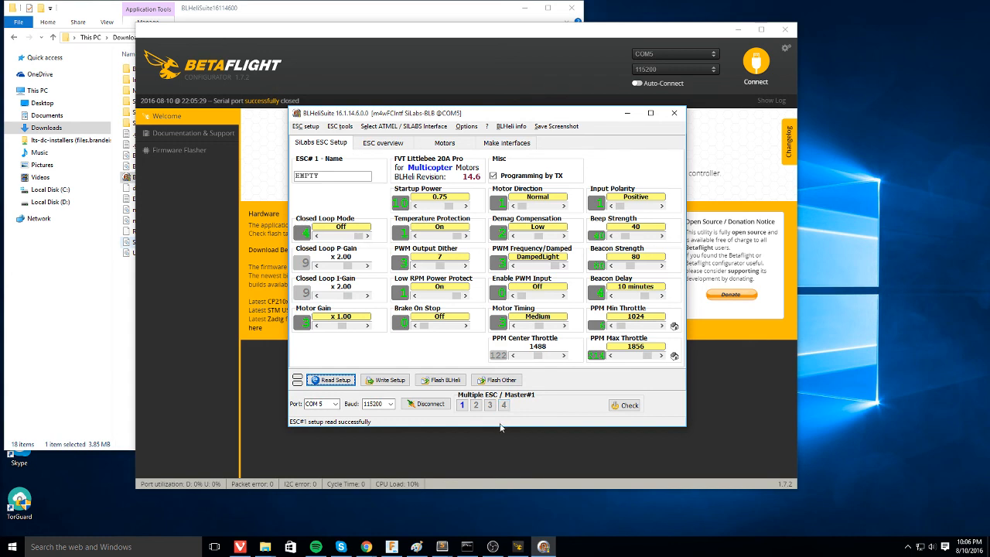
mouse_move(496, 437)
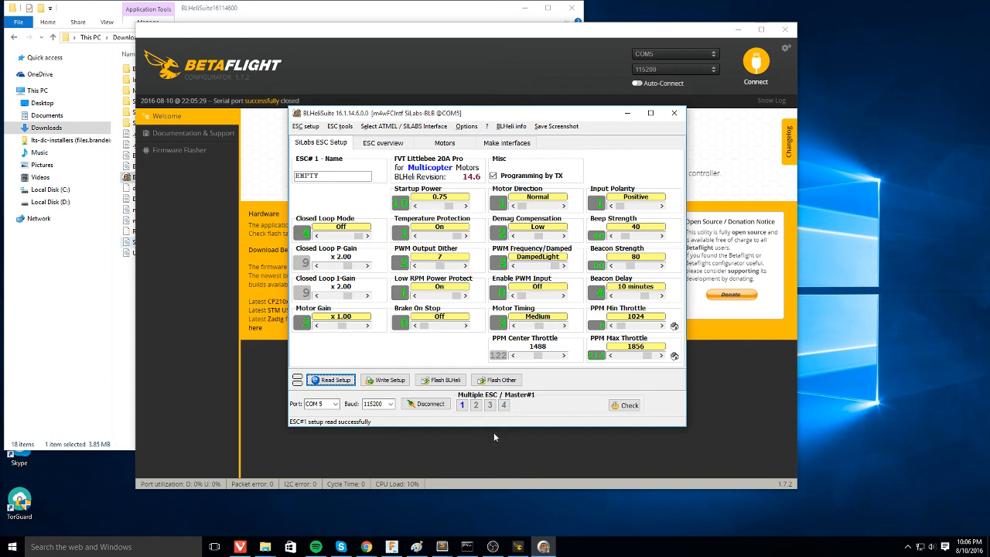
mouse_move(387, 380)
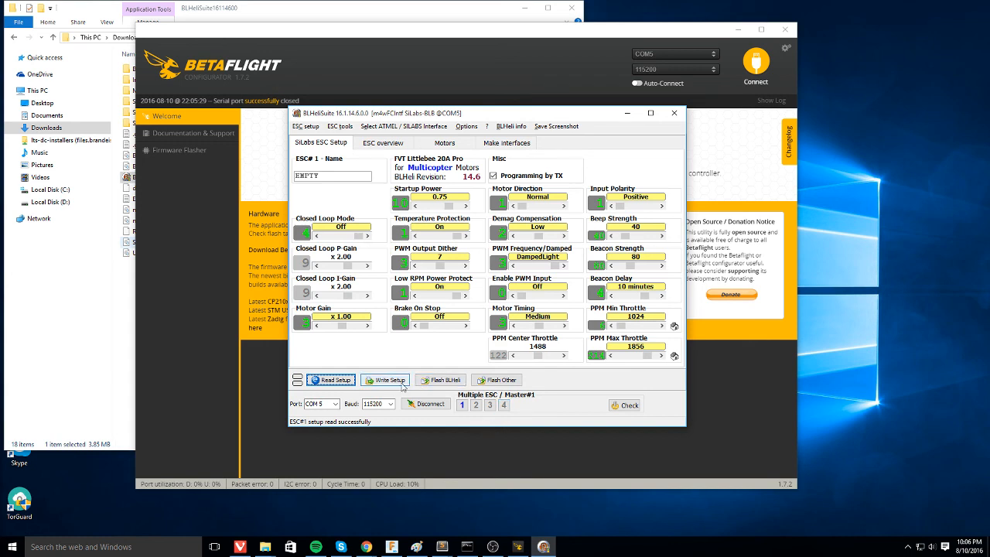
Step: Write the setup to all four ESCs and verify they match, with ESC#2 and ESC#3 reversed
click(386, 380)
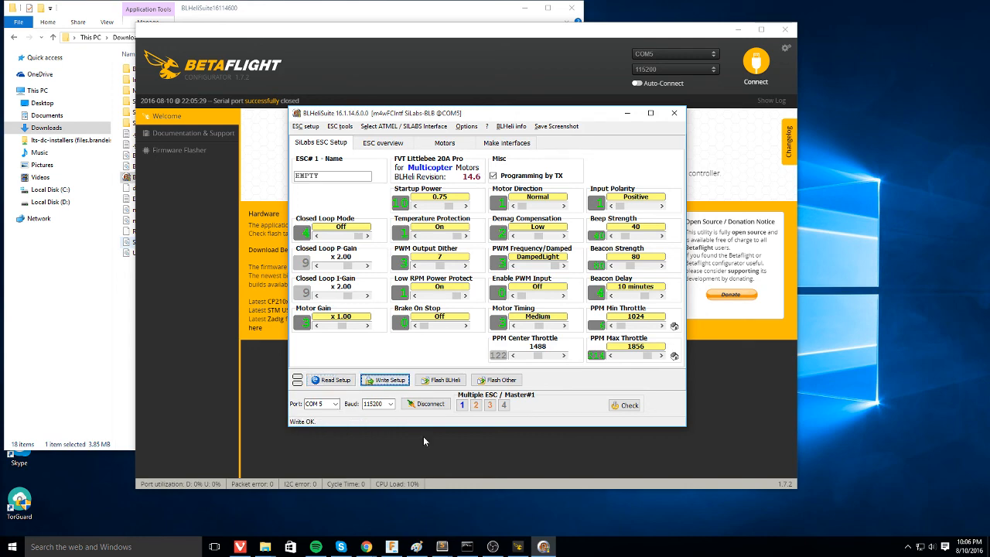
click(384, 380)
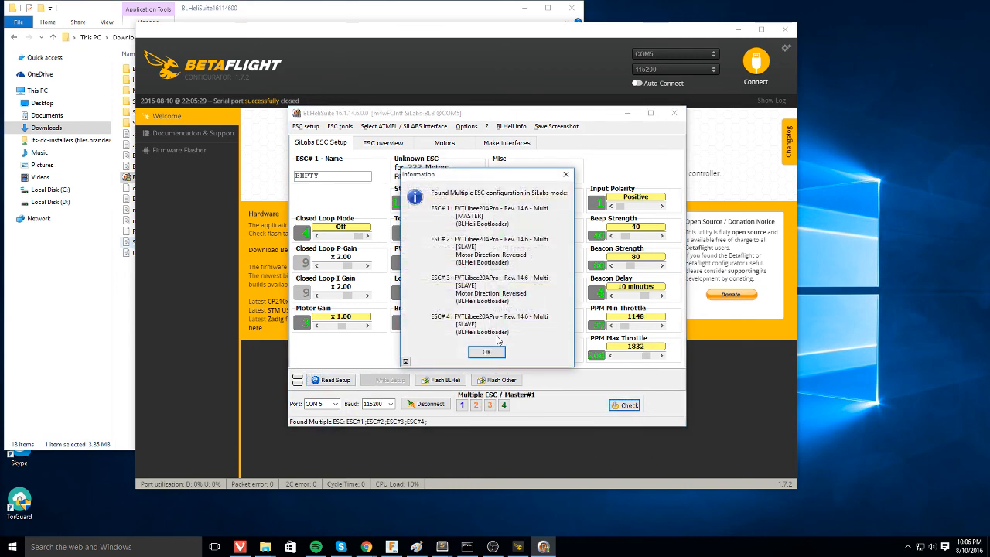
click(487, 352)
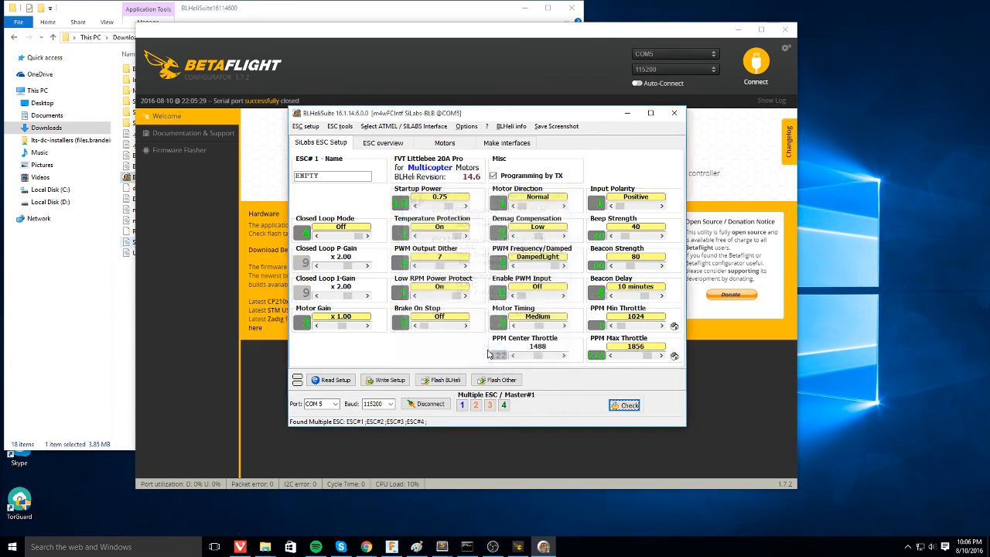